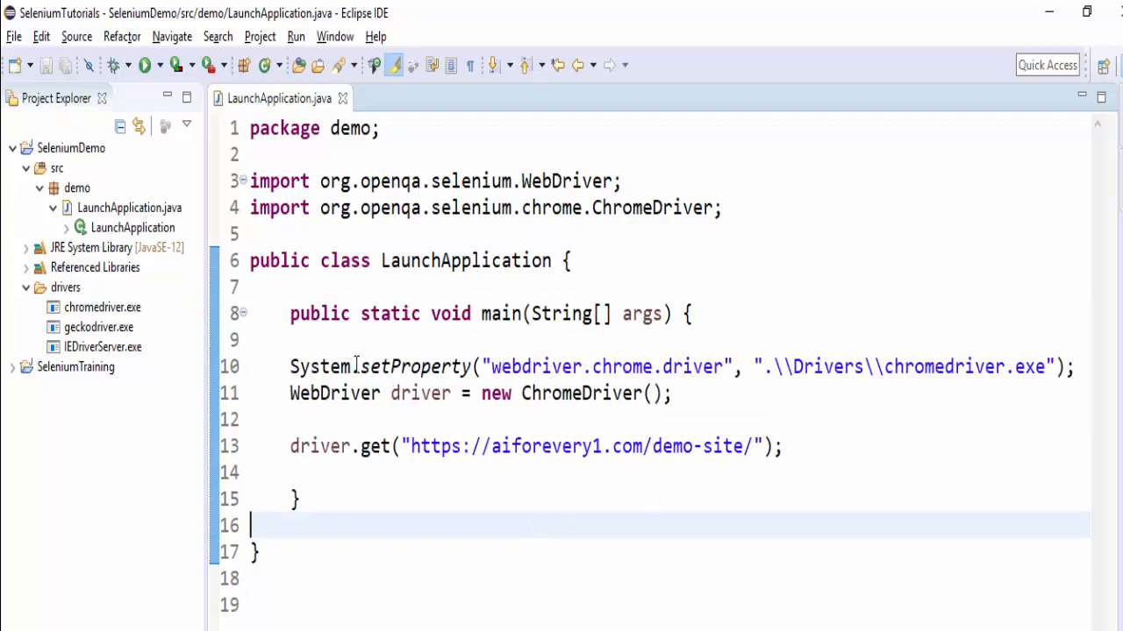
Select the existing Chrome driver variable name in the code.
double_click(964, 365)
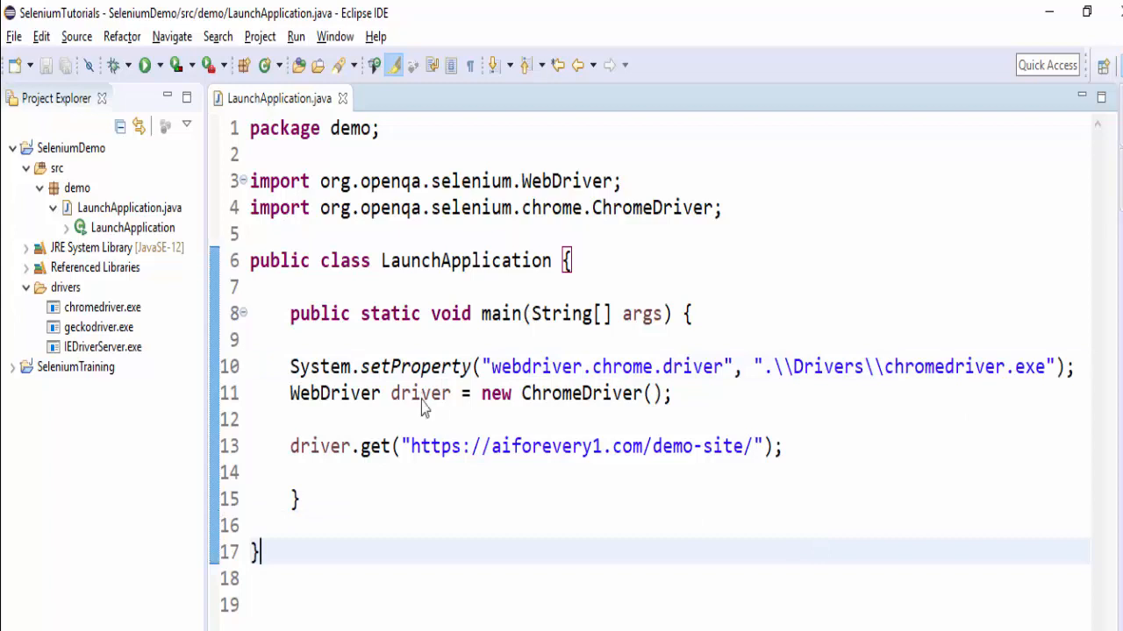
double_click(420, 393)
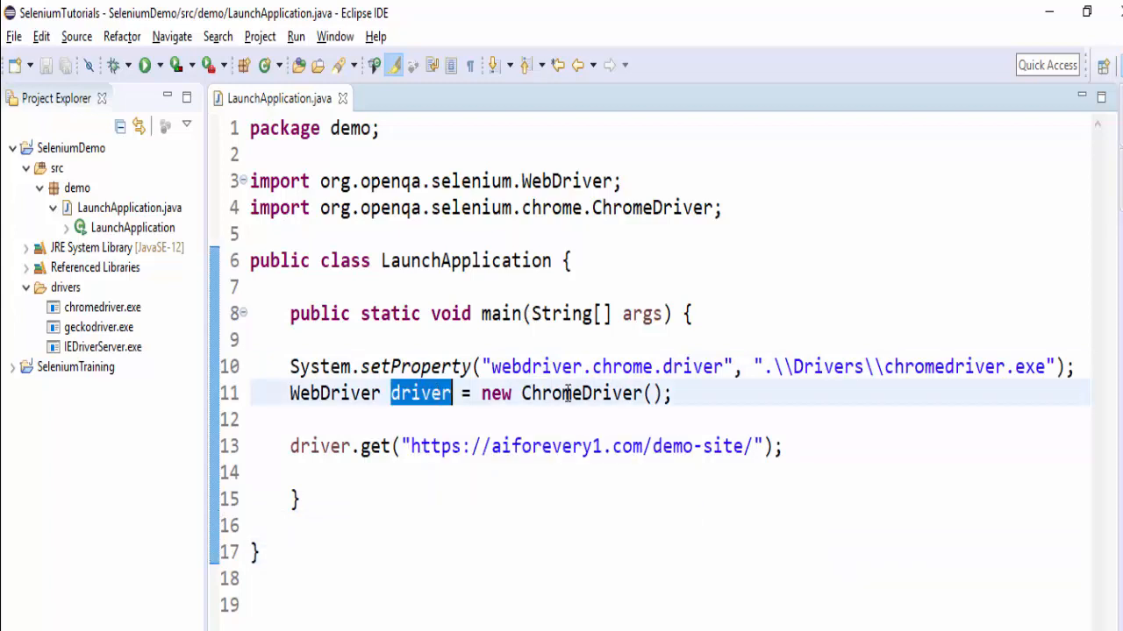
double_click(335, 393)
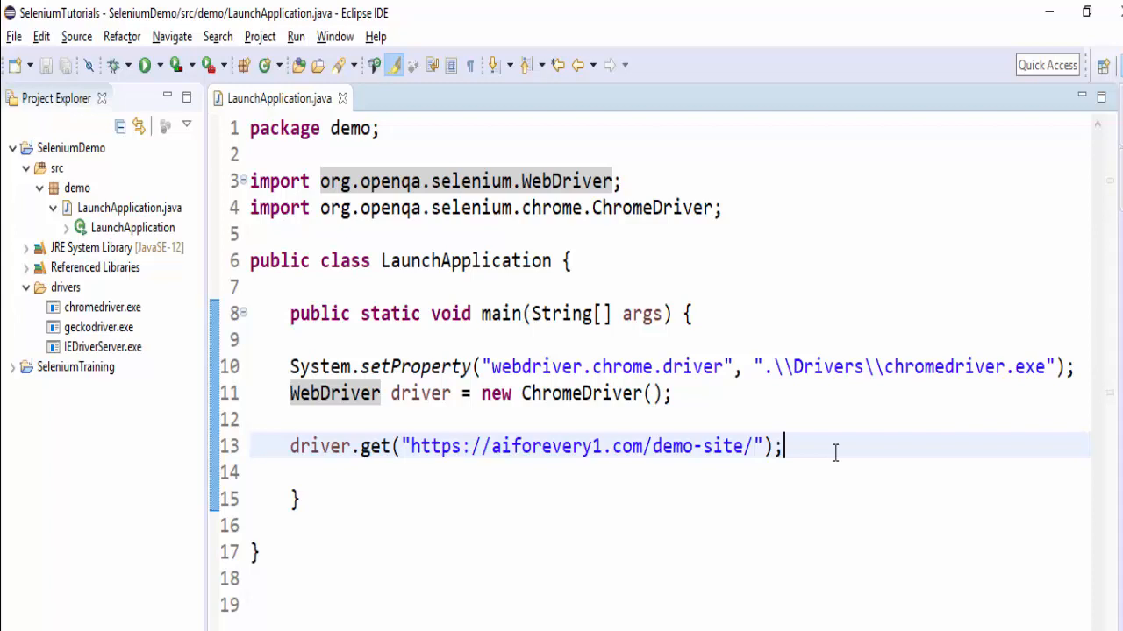
mouse_move(279, 98)
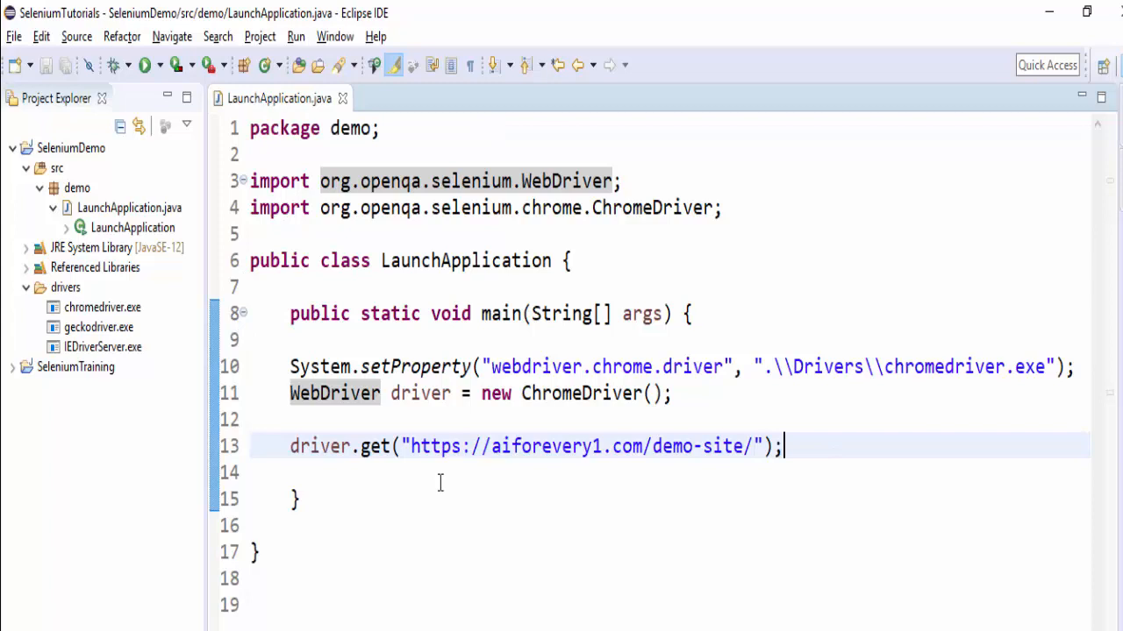
mouse_move(980, 503)
text(// For Firefox Browser)
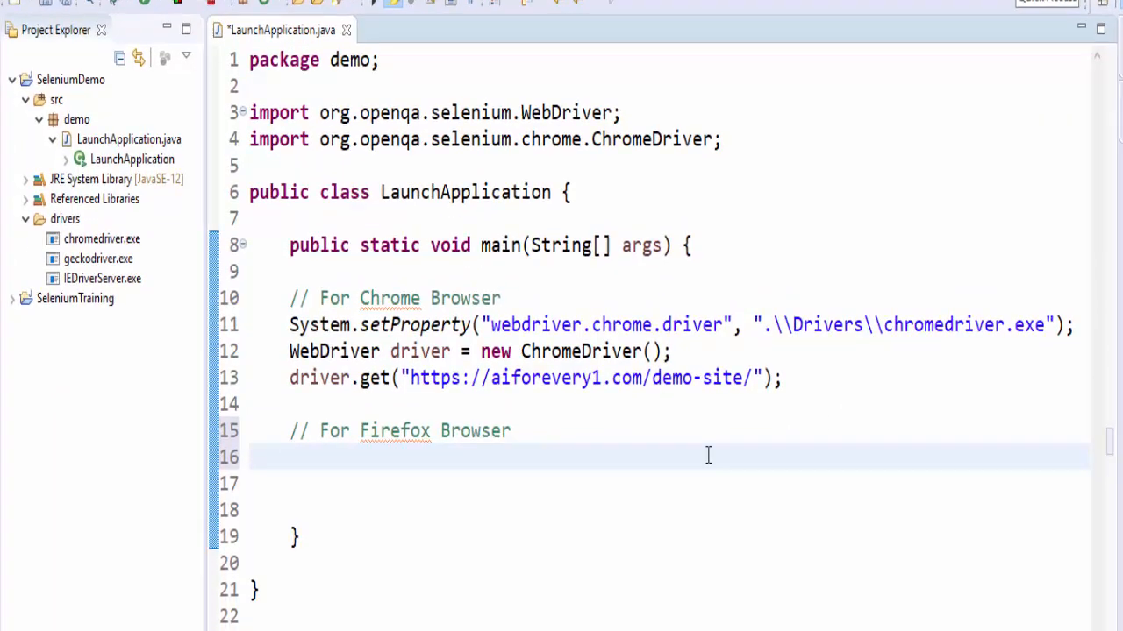
Add System.setProperty("webdriver.gecko.driver", ".\\Drivers\\geckodriver.exe") for Firefox.
text(Syste)
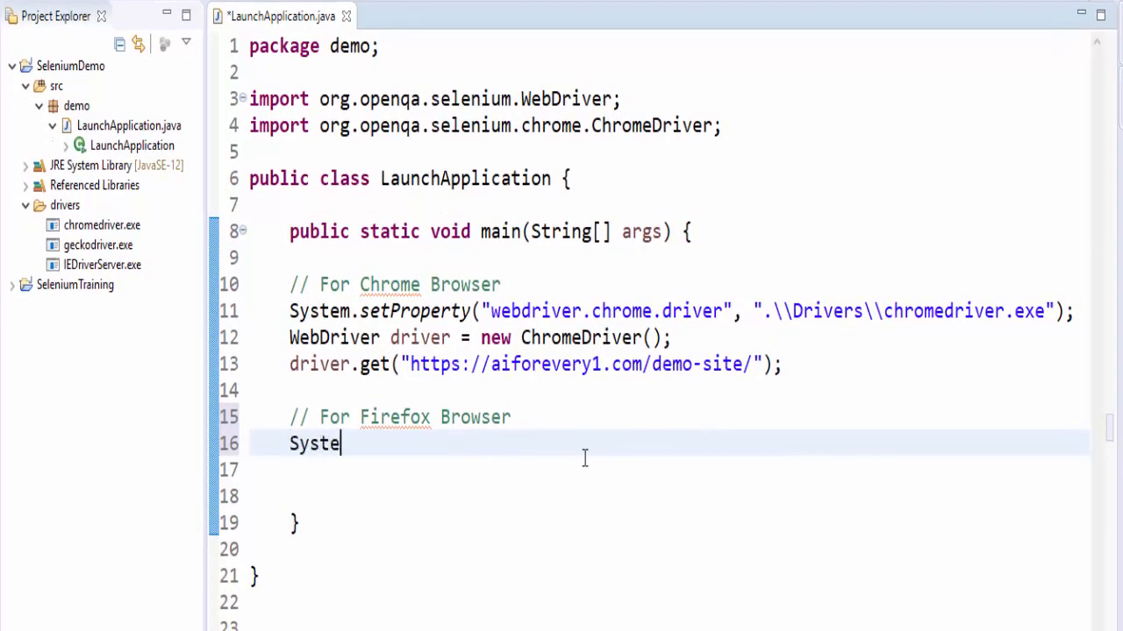
text(m.setProperty("webdriver", value)
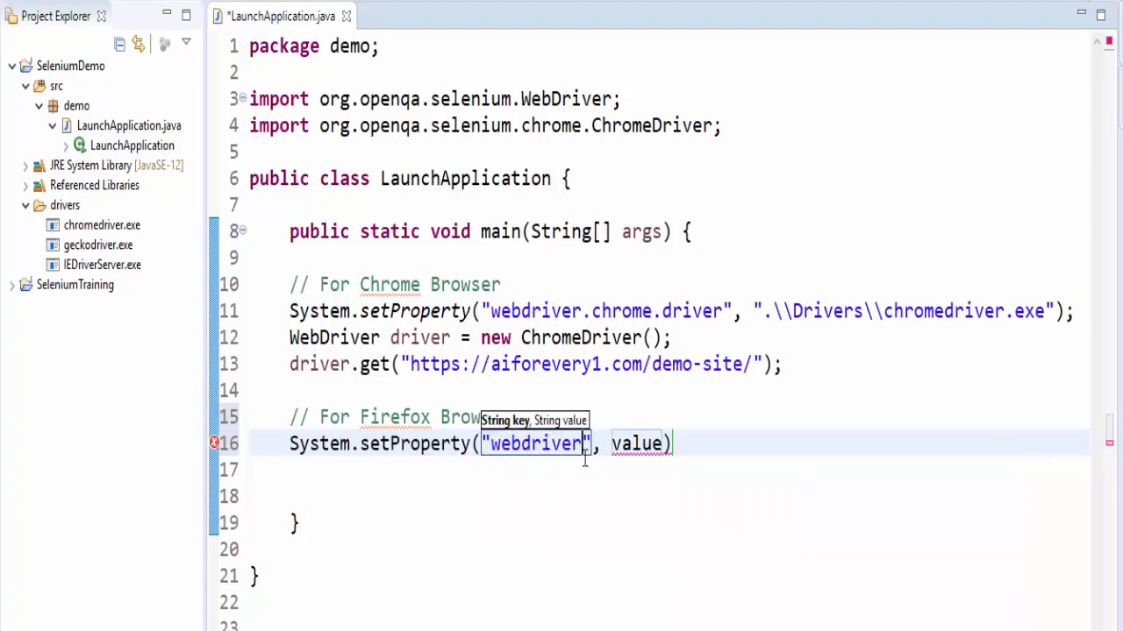
text(.)
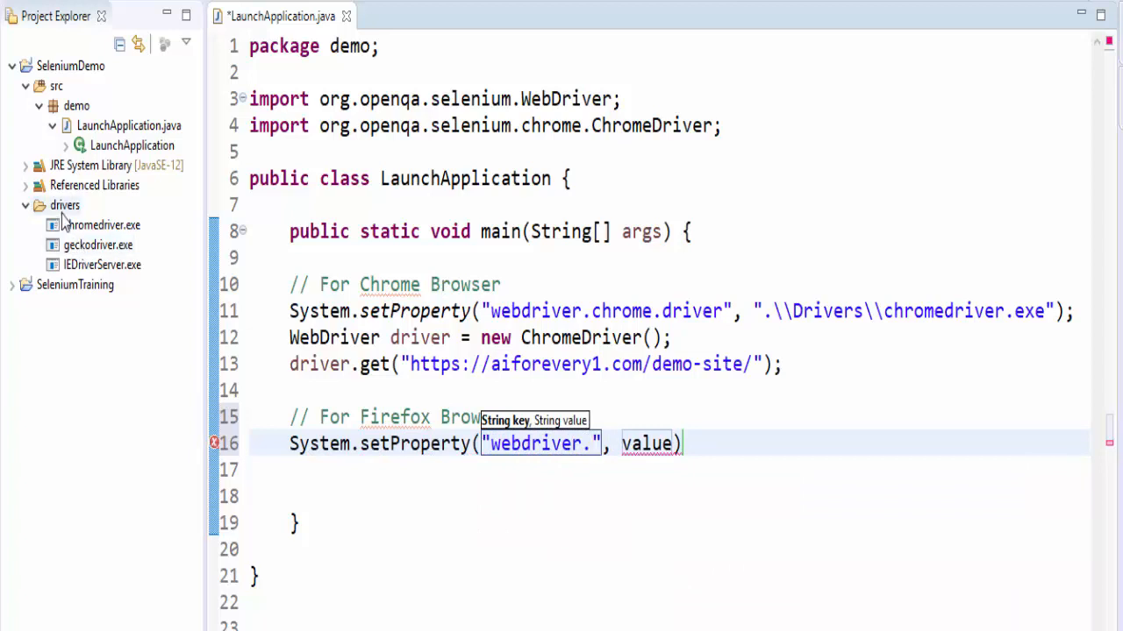
mouse_move(410, 389)
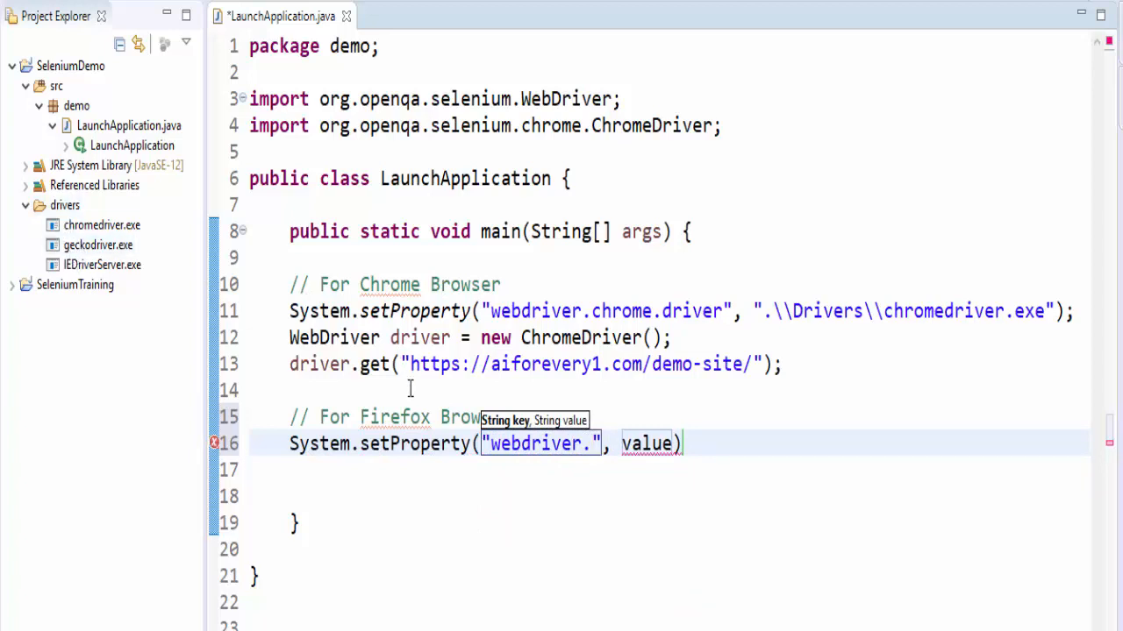
text(gecko)
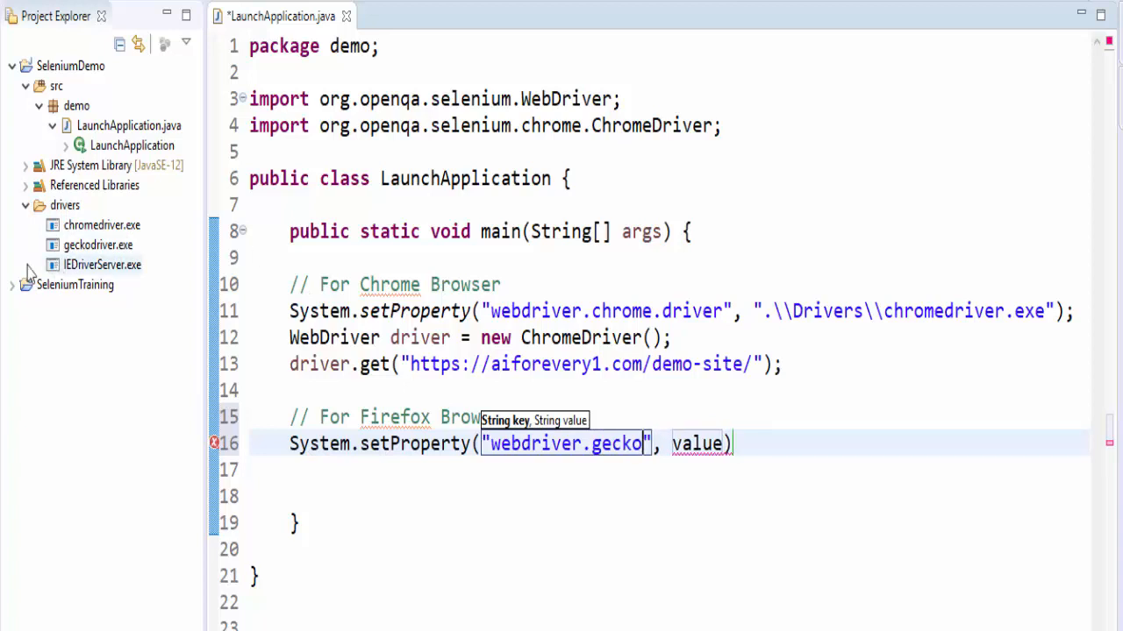
text(.drver)
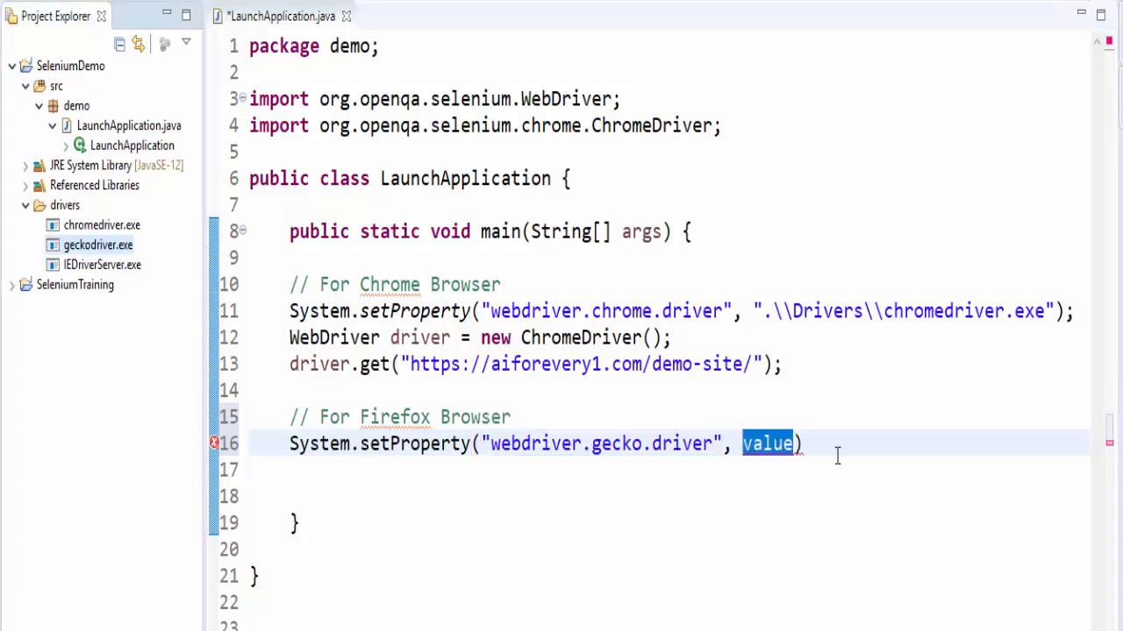
text(".\\Drivers\\chromedriver.exe")
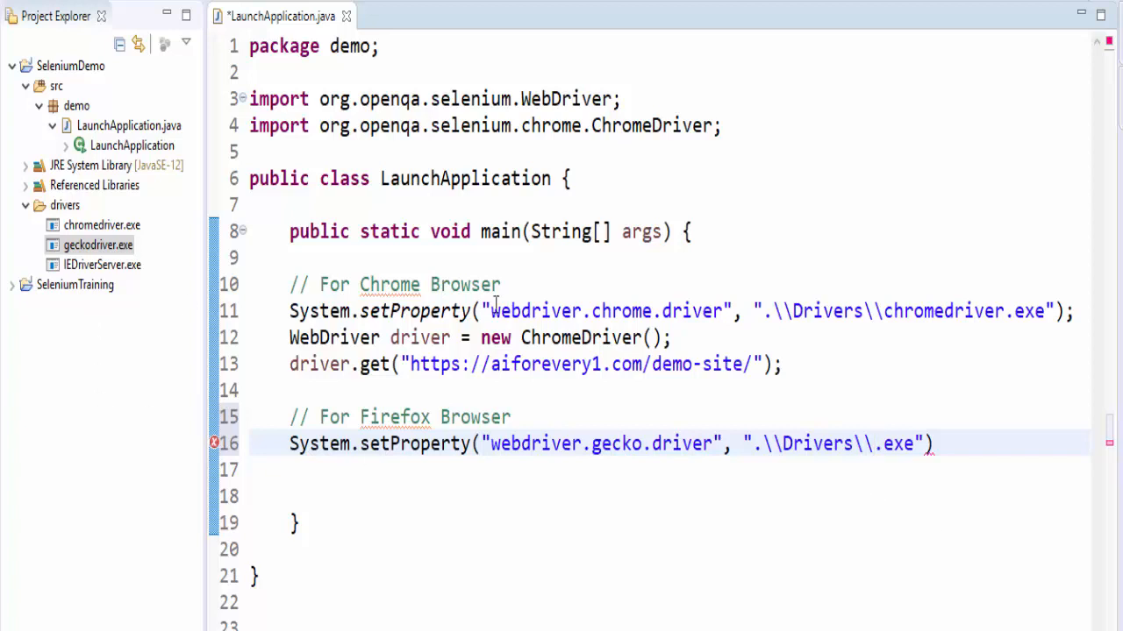
text(geckodriver)
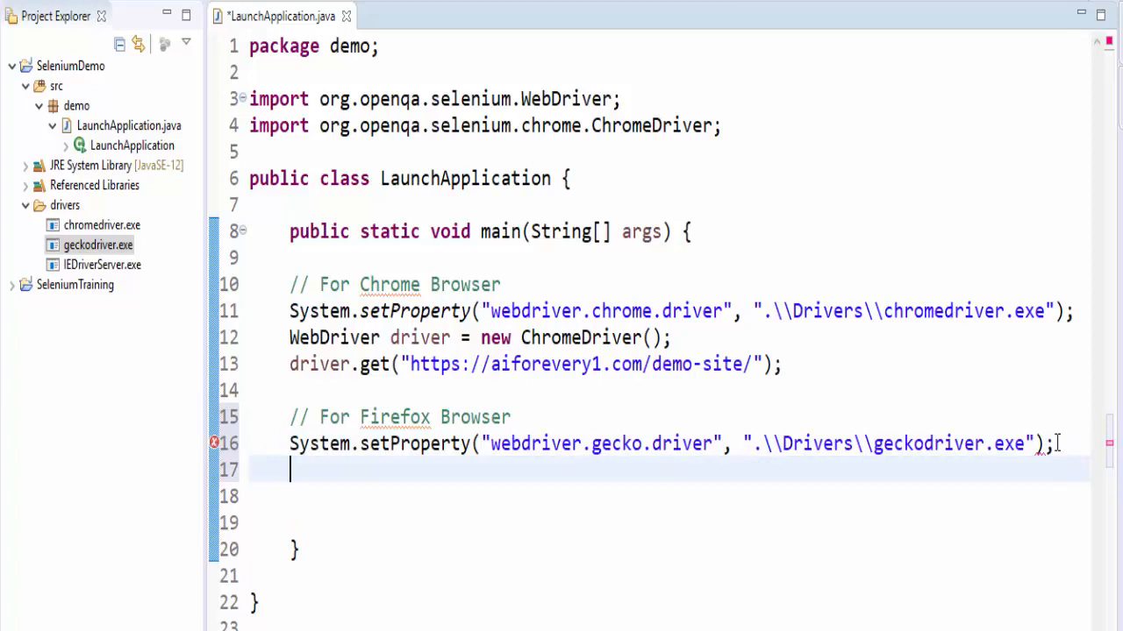
Declare WebDriver fdriver = new FirefoxDriver(); and import FirefoxDriver via quick fix.
text(Web)
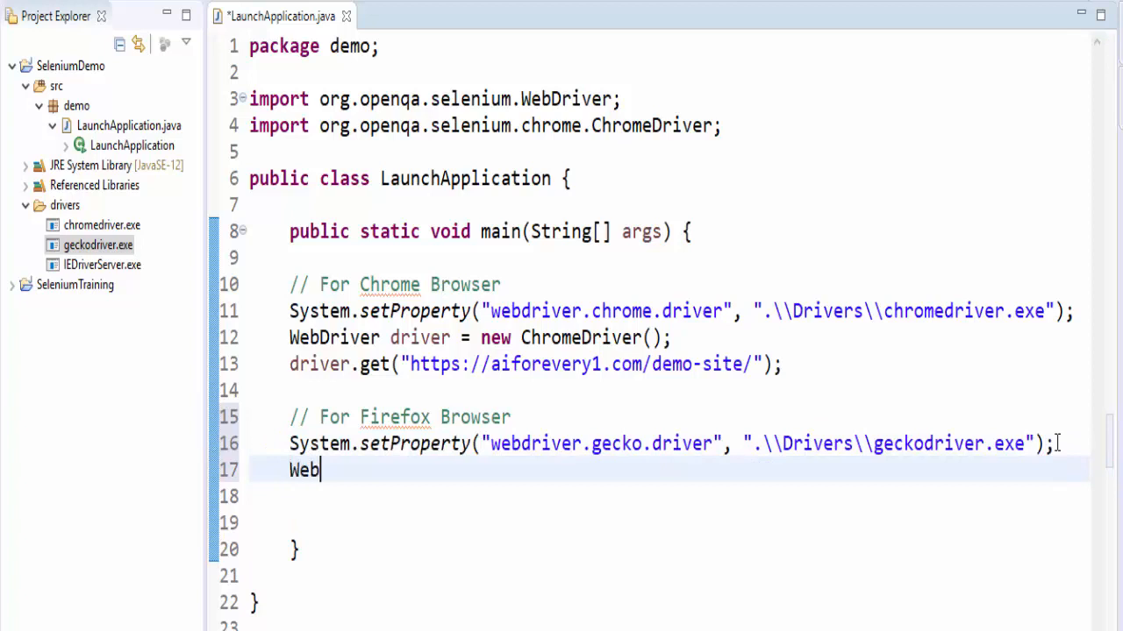
text(Driver)
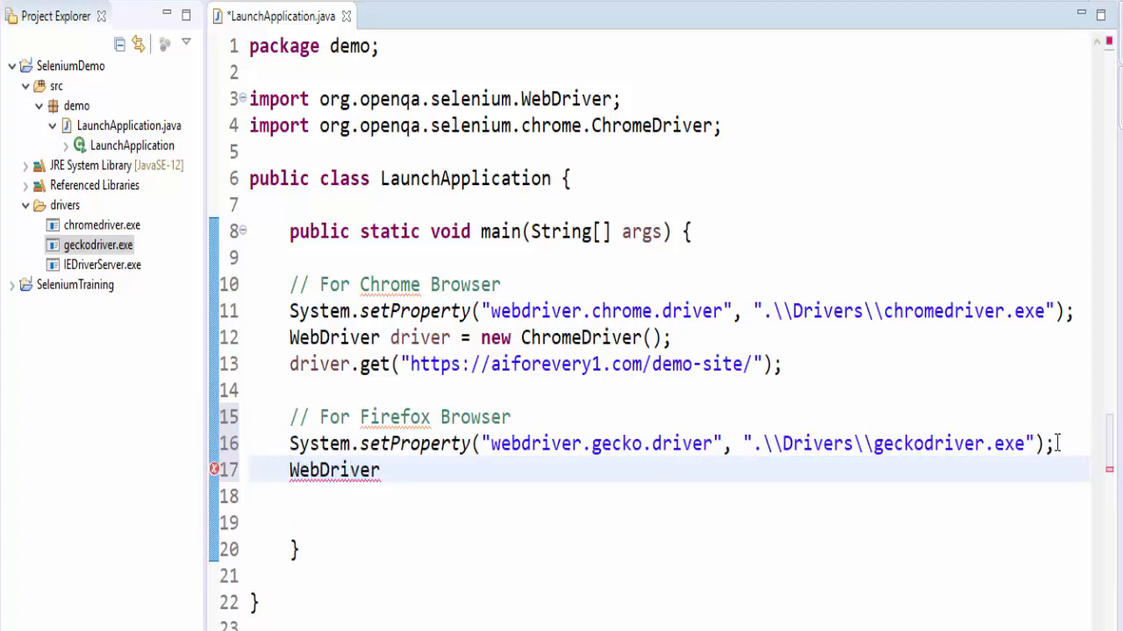
mouse_move(559, 311)
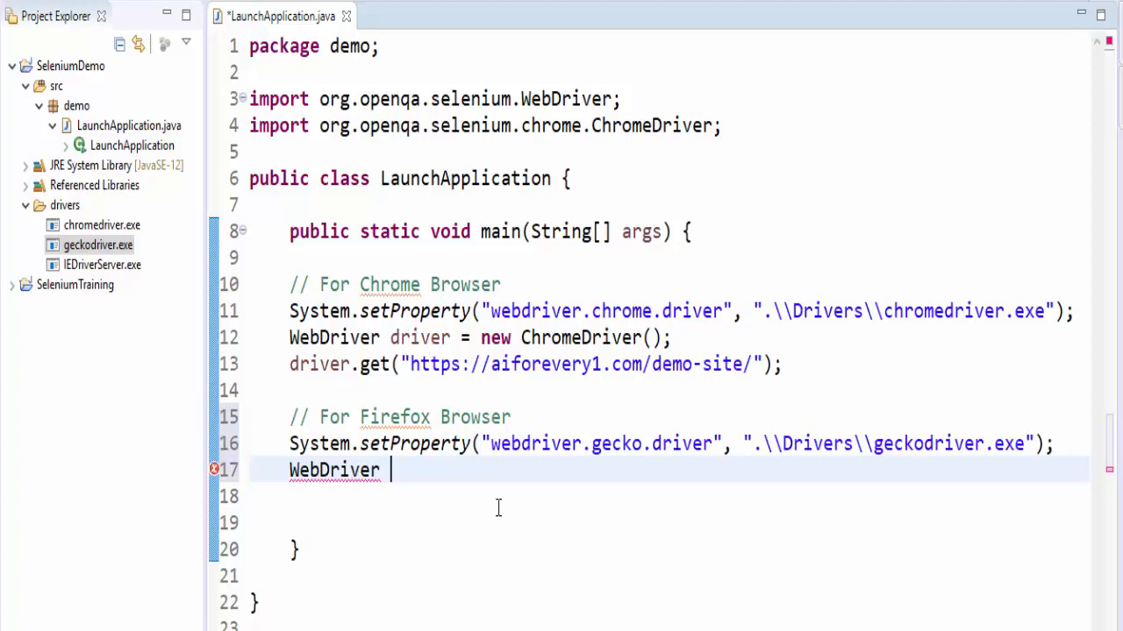
text(fdriver)
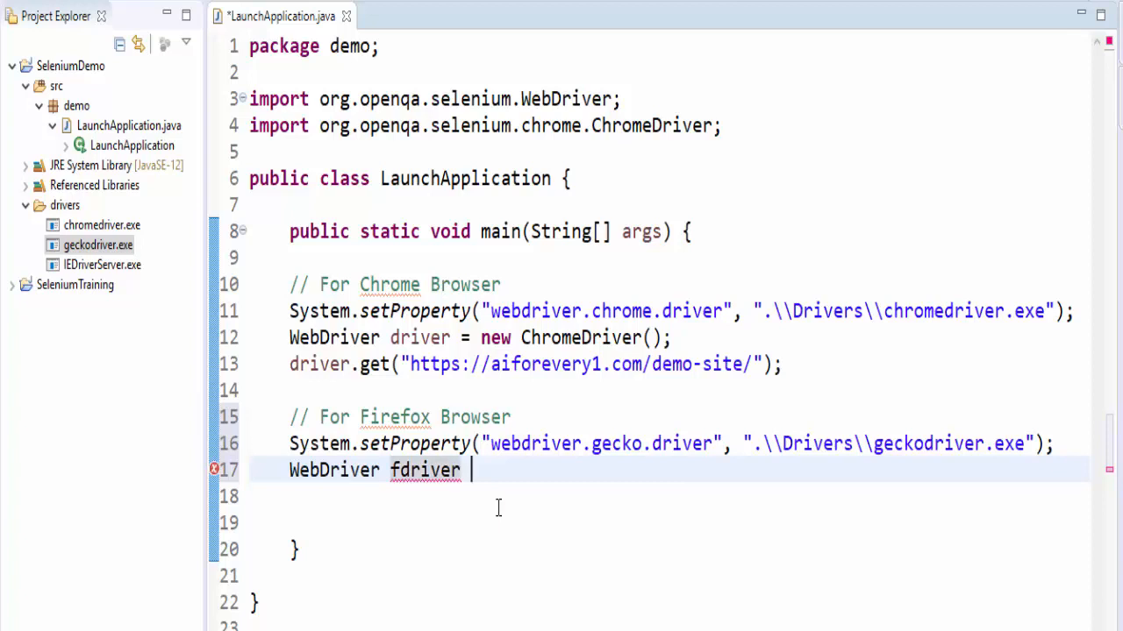
text(= new Fi)
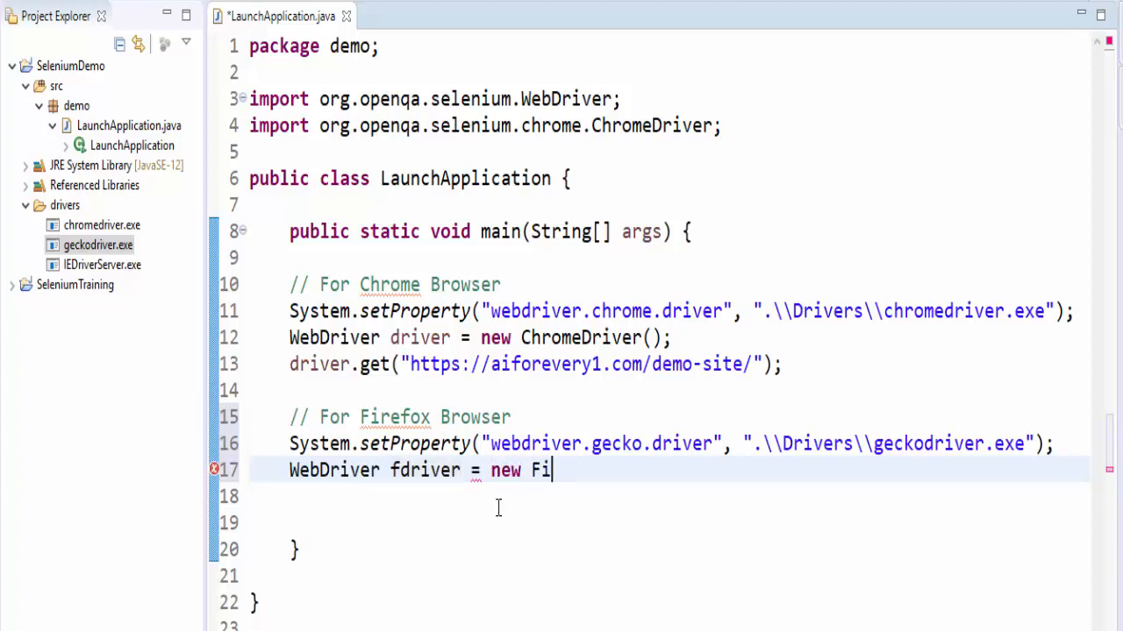
text(refox)
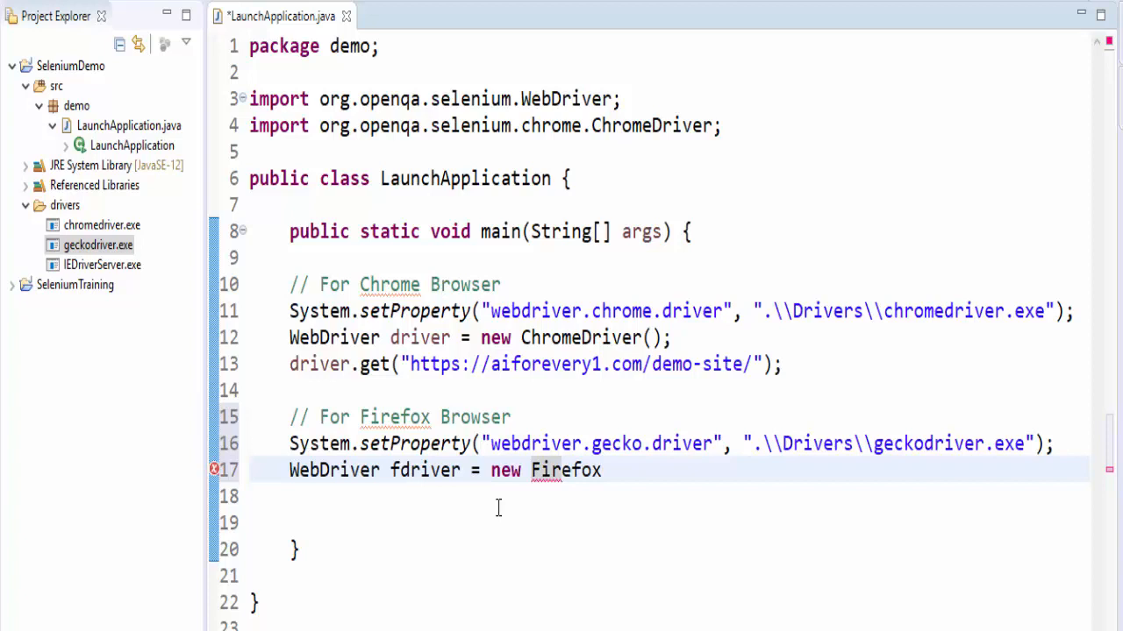
text(Driver())
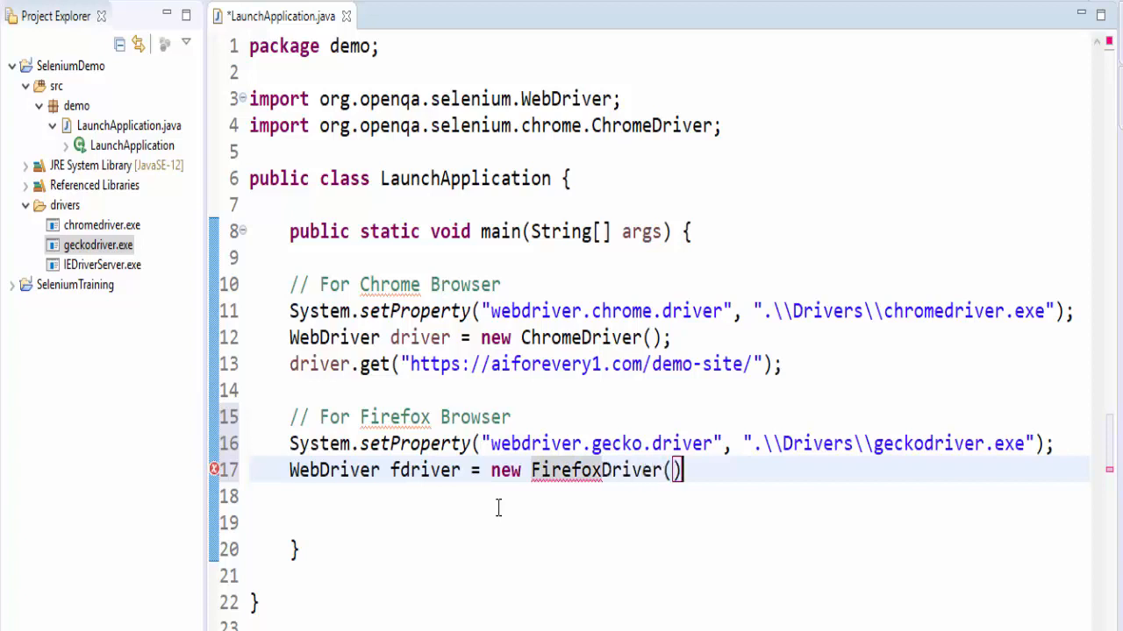
text(;)
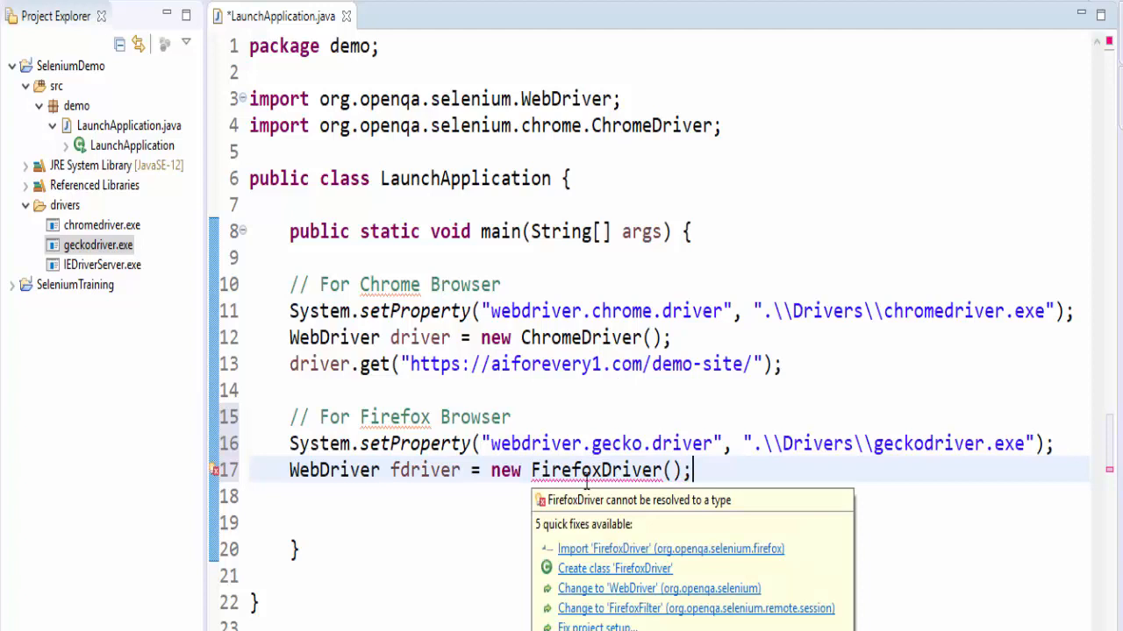
mouse_move(579, 568)
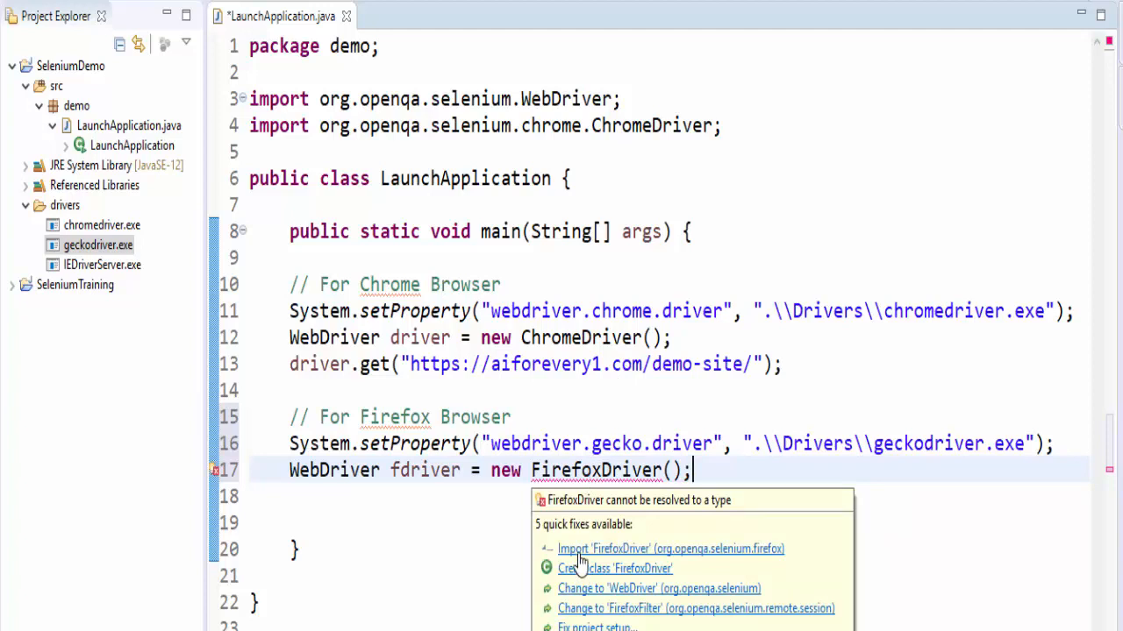
mouse_move(664, 562)
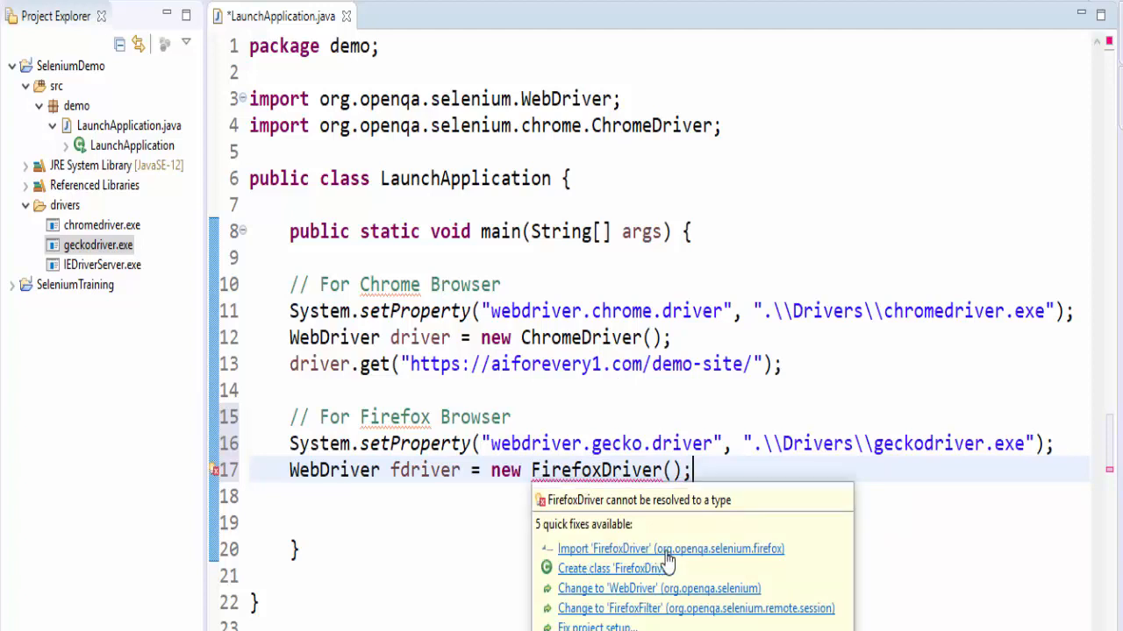
mouse_move(725, 569)
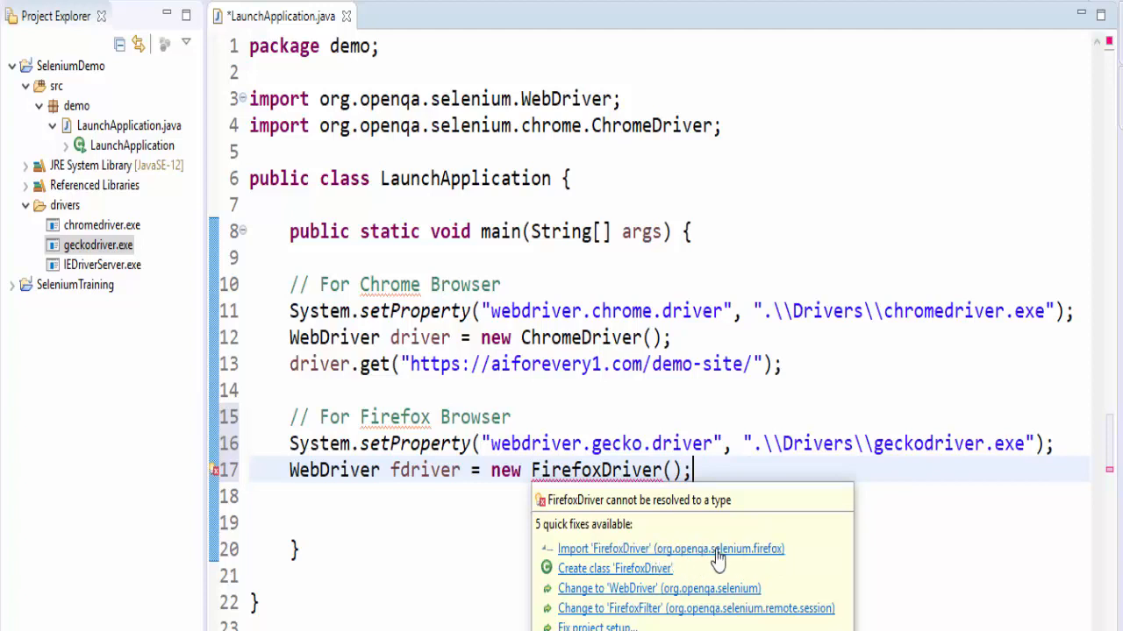
click(670, 548)
text(c)
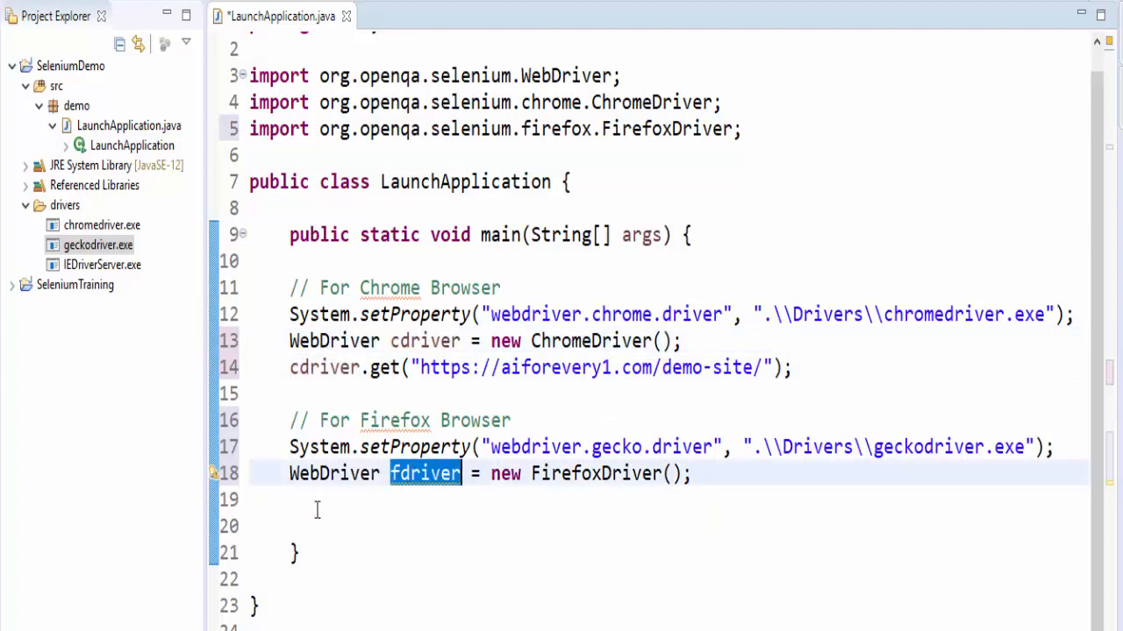
text(fdriver)
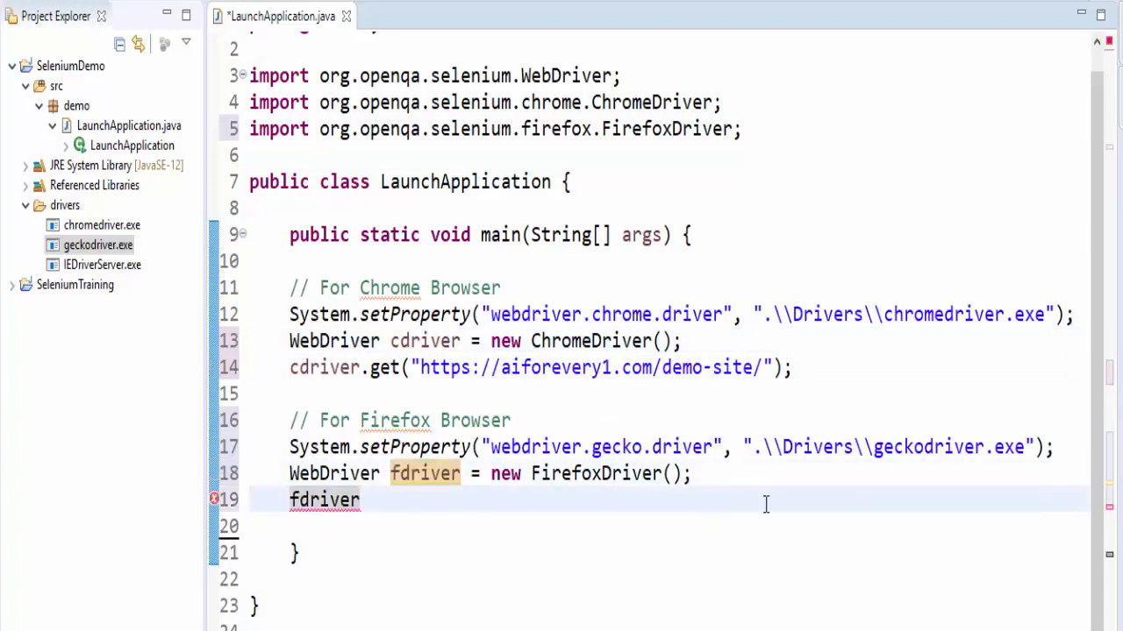
text(.get("");)
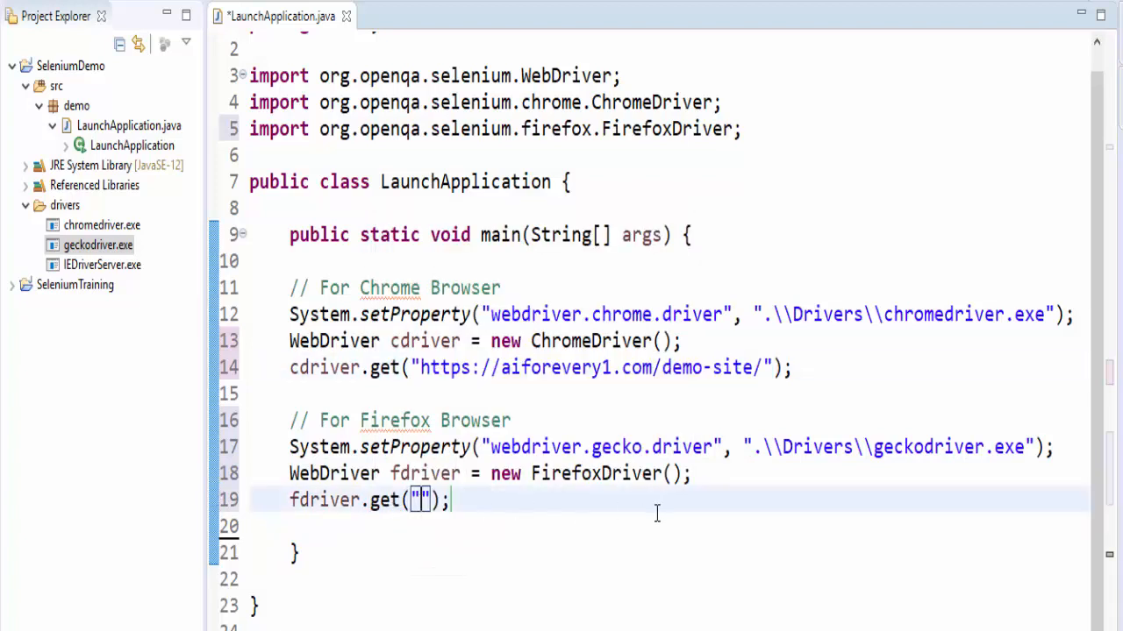
text(https://aiforevery1.com/demo-site/)
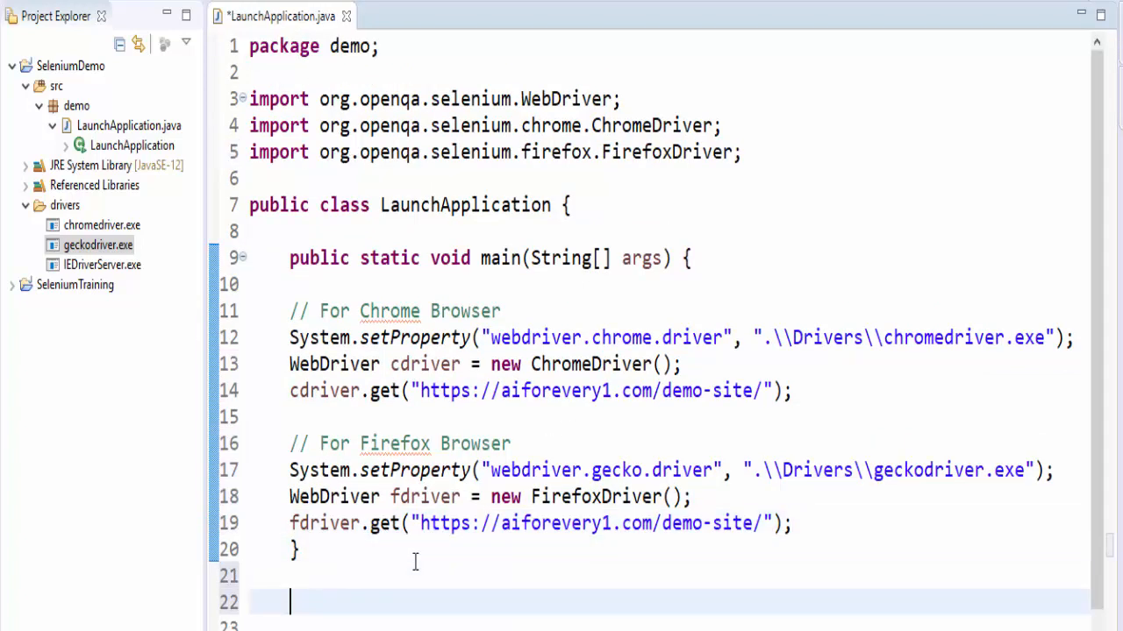
text(// Internet Explorer Browser)
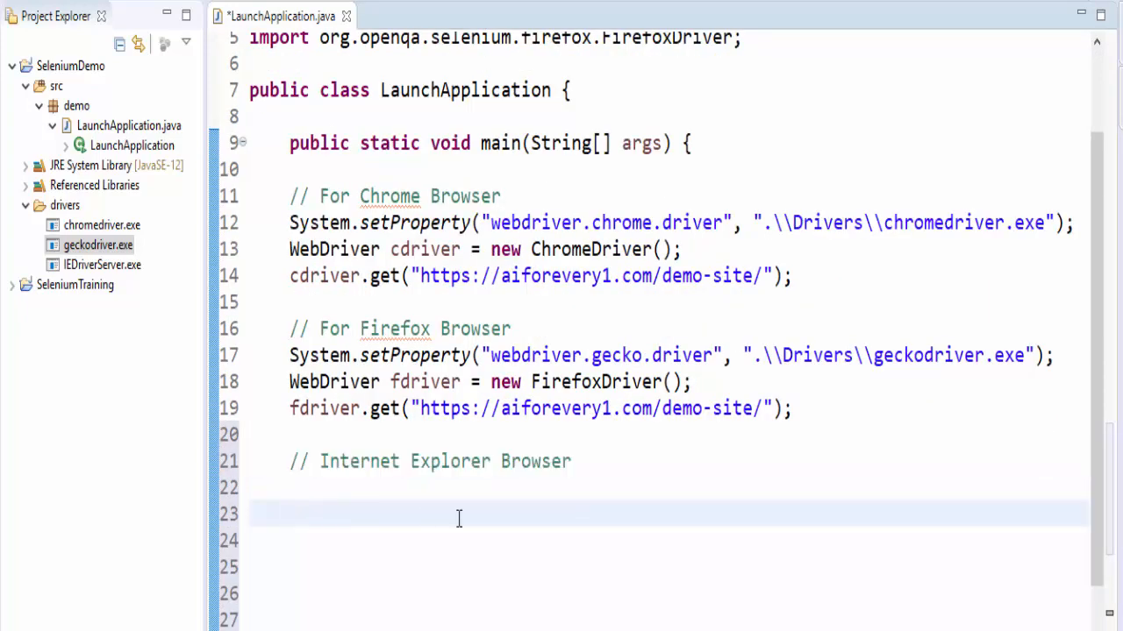
Set webdriver.ie.driver to ".\\Drivers\\IEDriverServer.exe", checking the driver file name.
text(S)
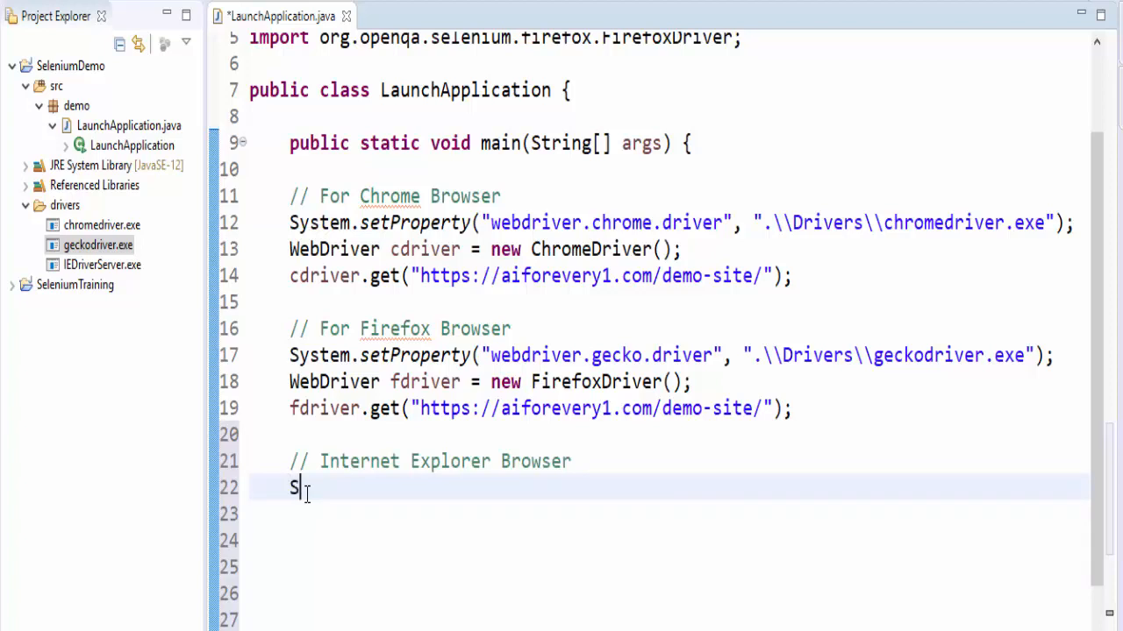
text(ystem.setProperty("webdriver.", value)
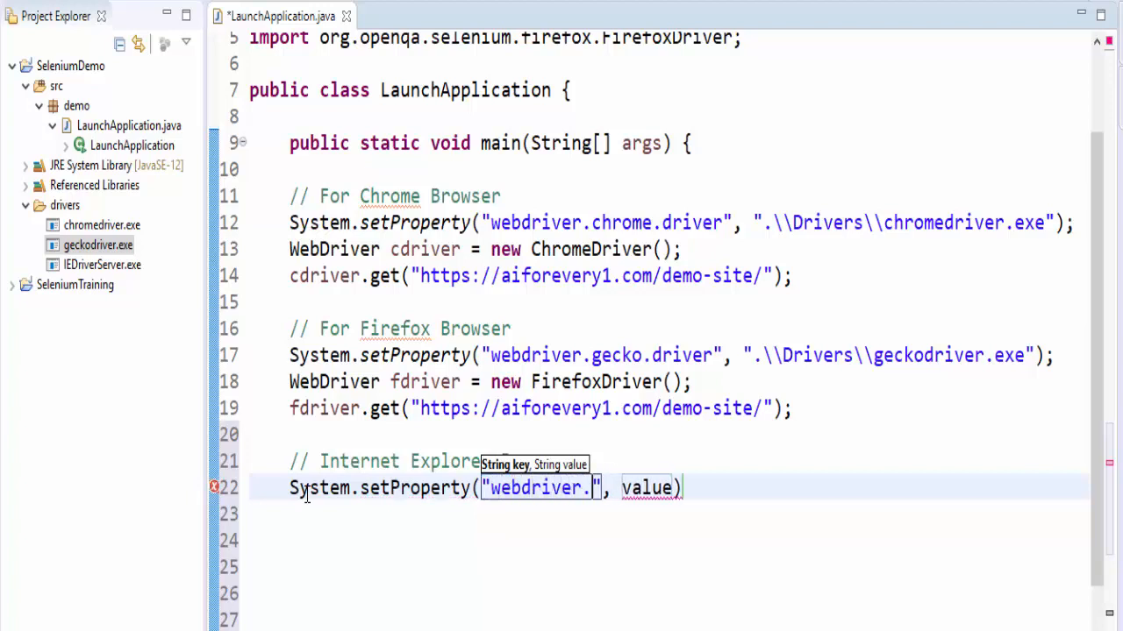
text(ie.)
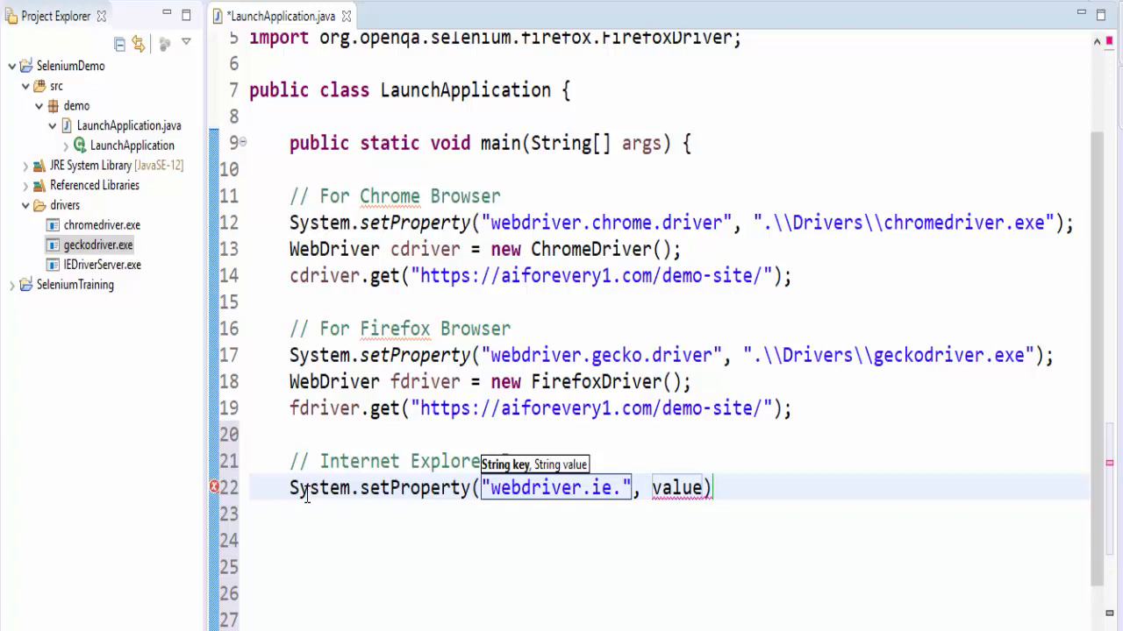
text(driver)
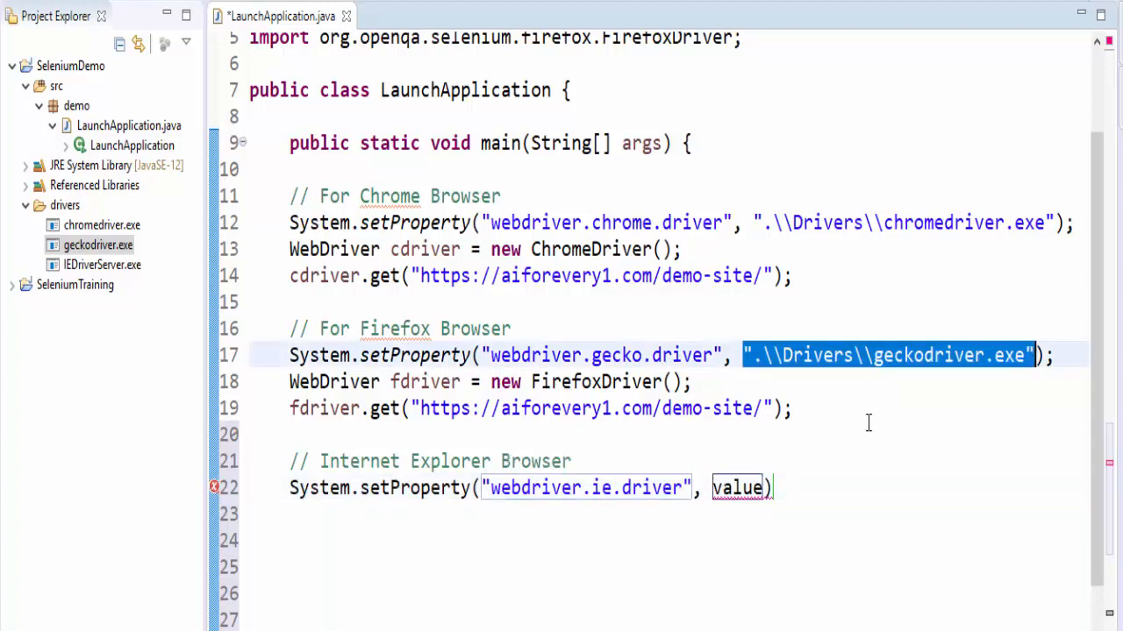
text(".\\Drivers\\geckodriver.exe")
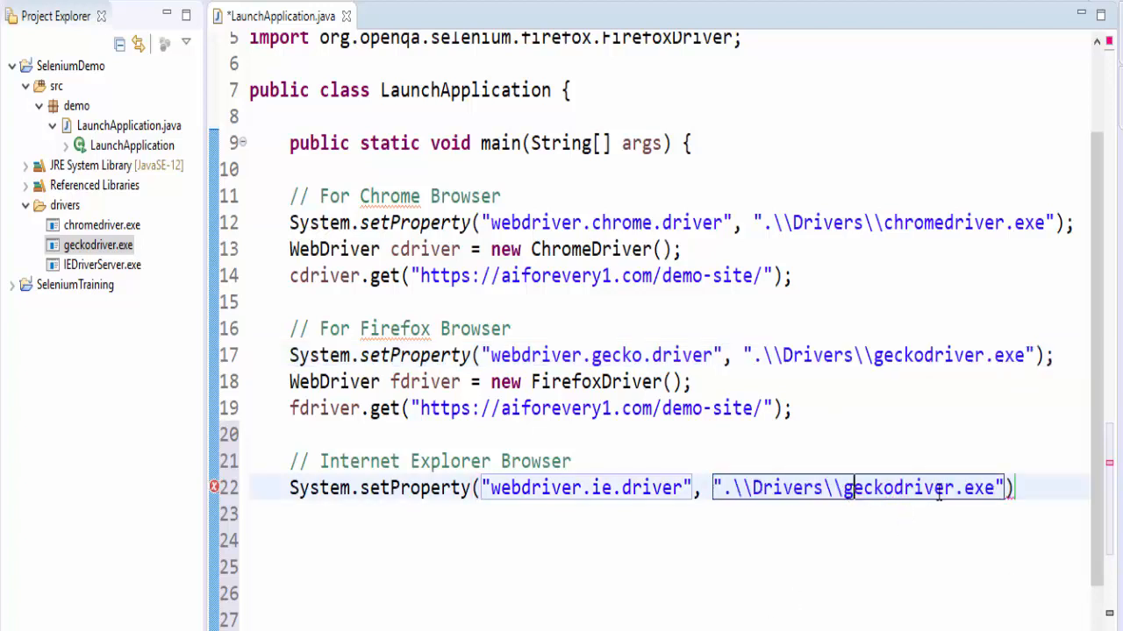
double_click(895, 488)
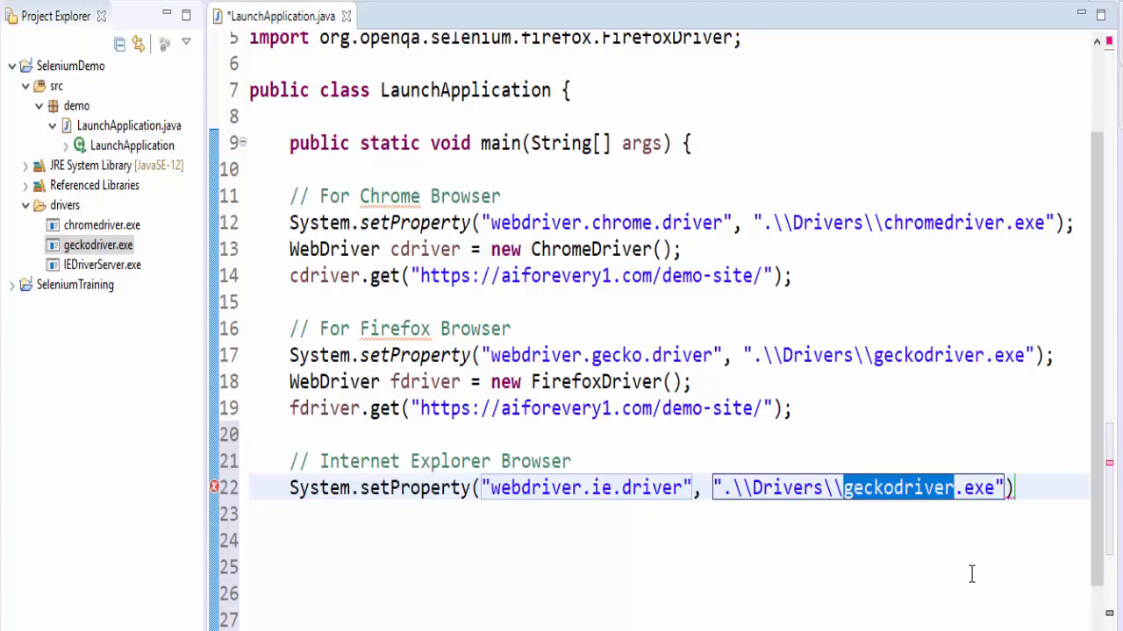
text(IEDriver)
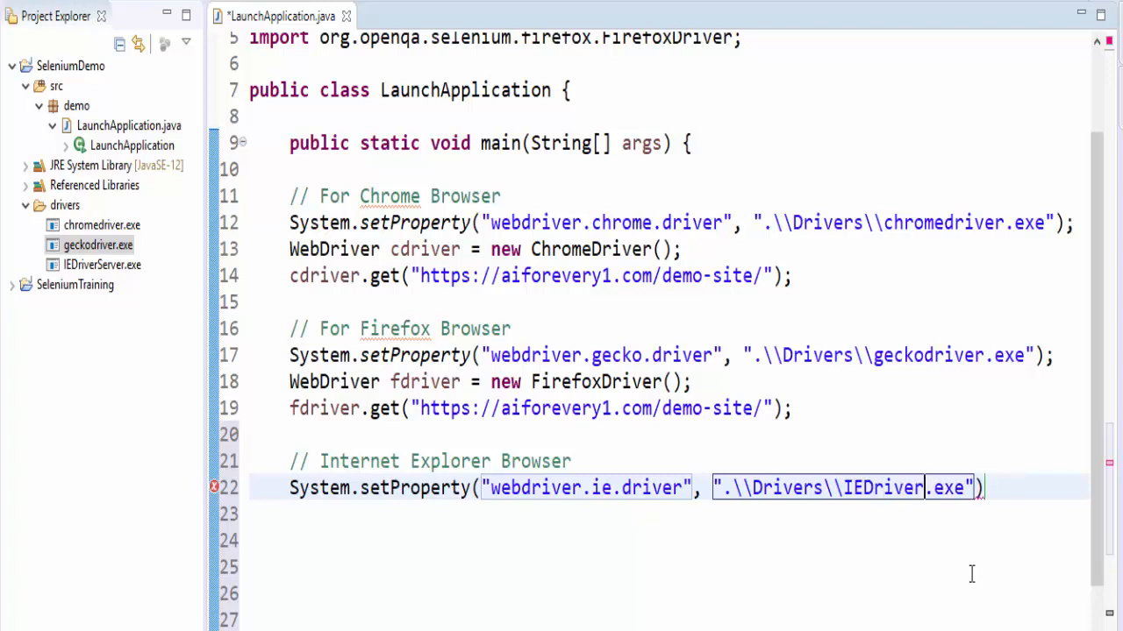
text(Server)
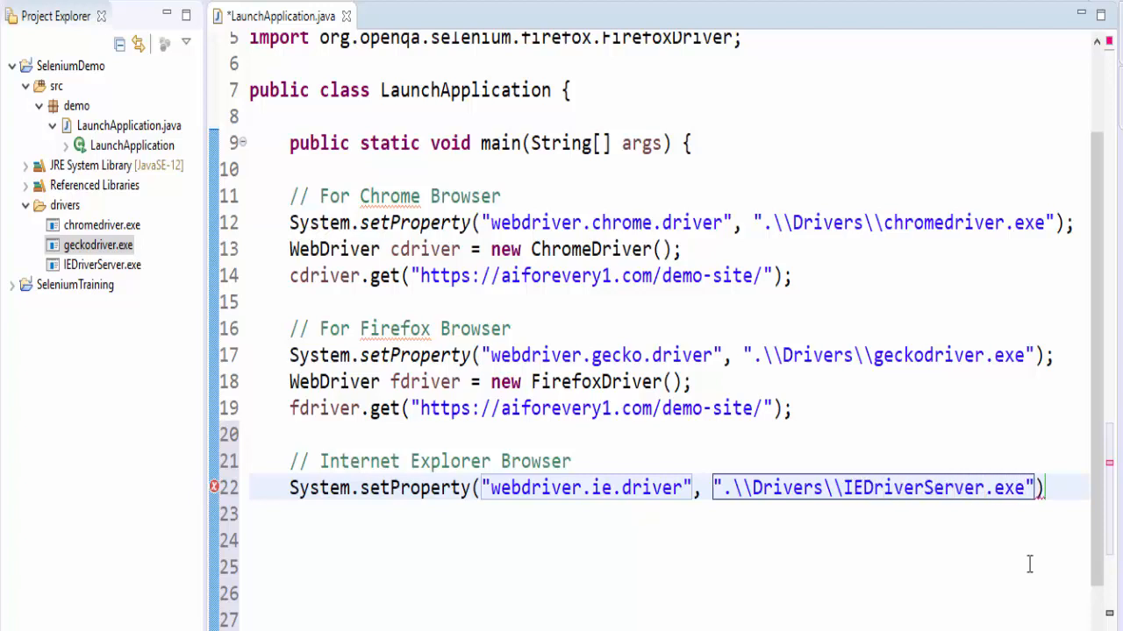
click(101, 265)
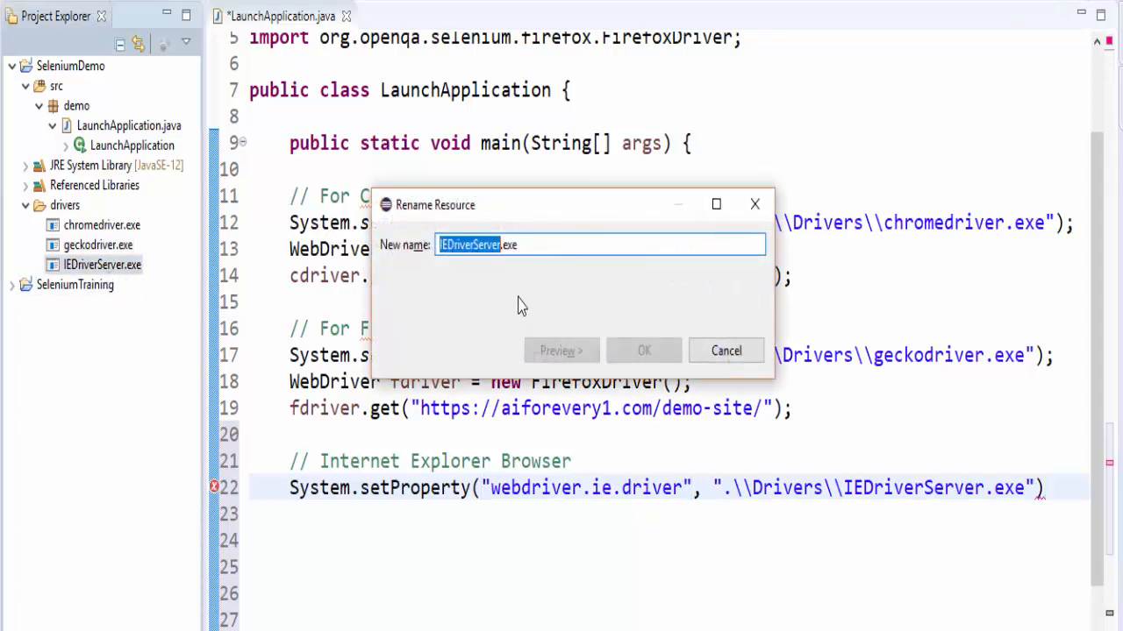
click(725, 350)
text(;)
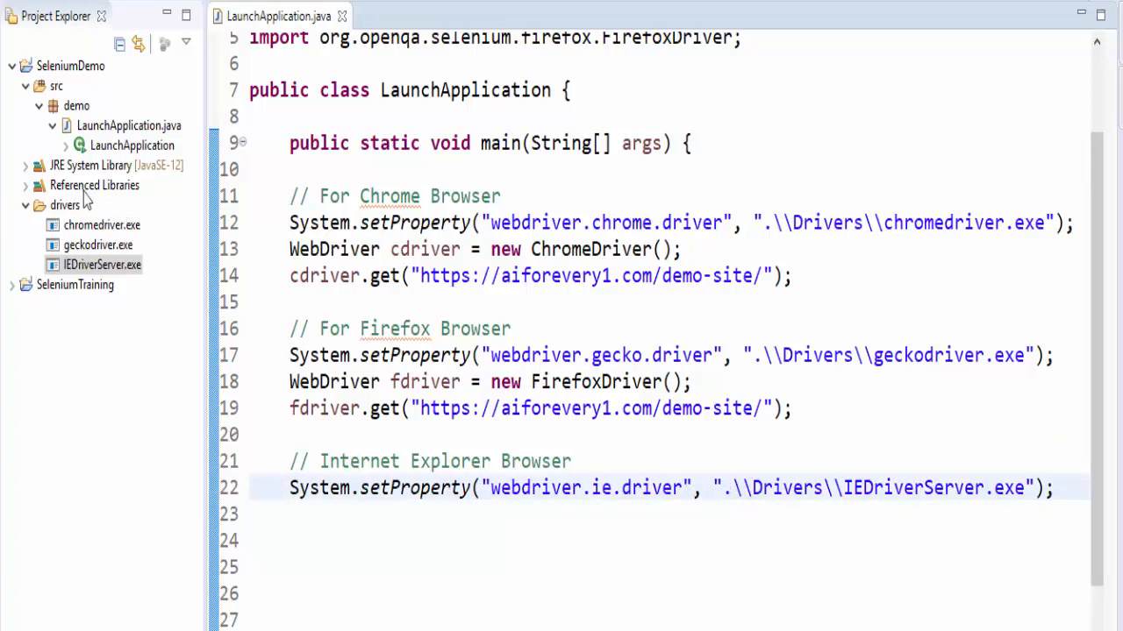
Declare WebDriver idriver = new InternetExplorerDriver(), import it, and start idriver.get.
click(307, 516)
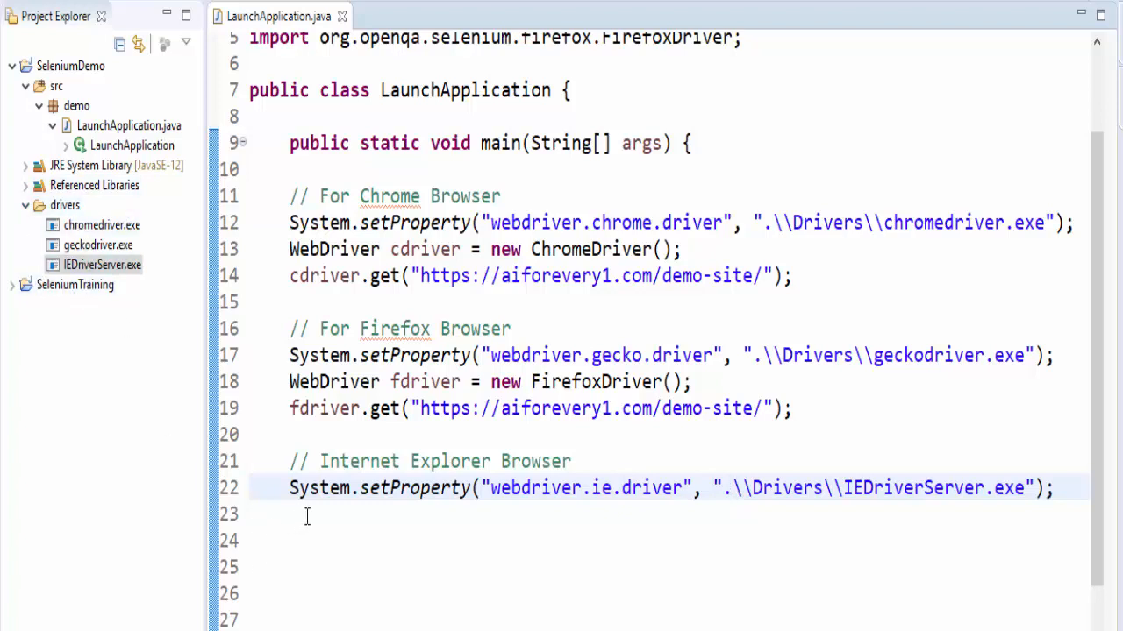
text(WebDriver i)
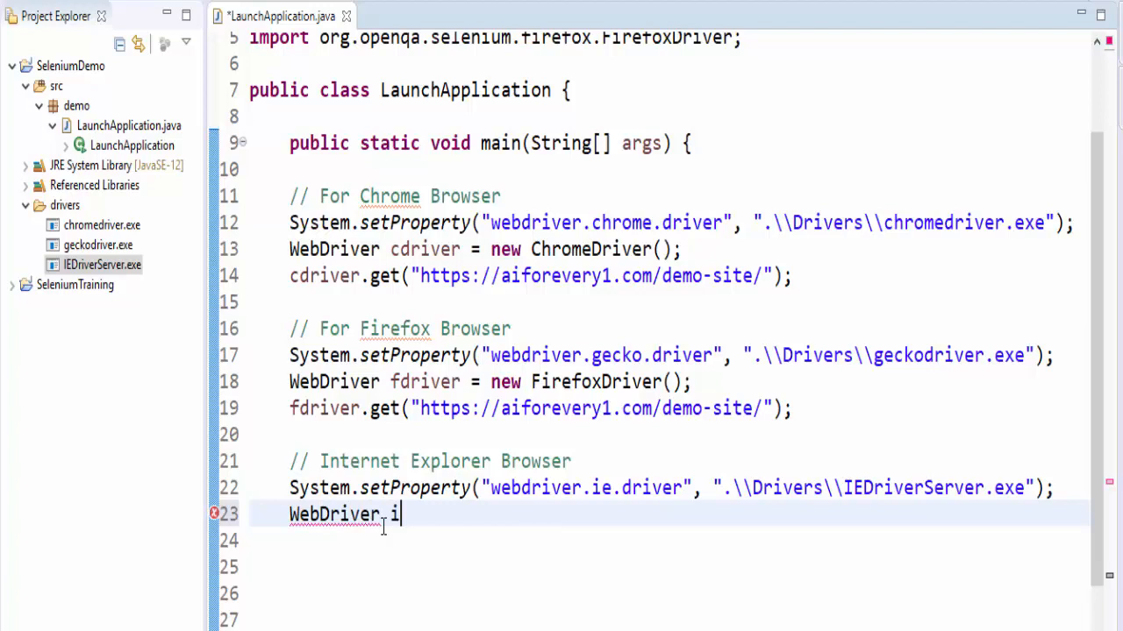
text(driver)
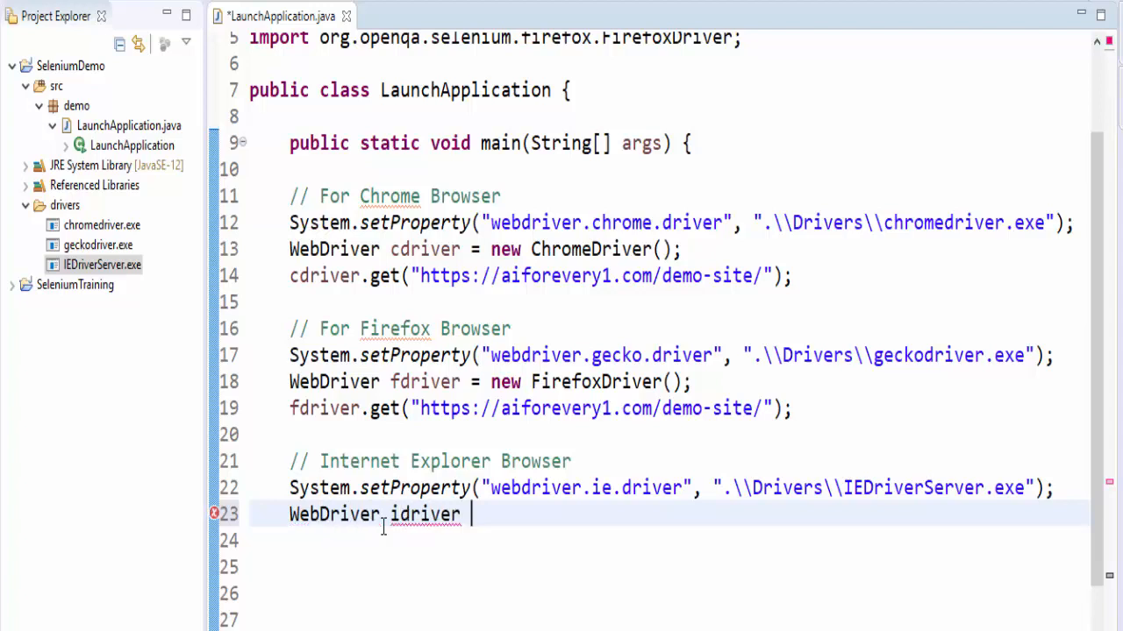
text(= new InternetExp)
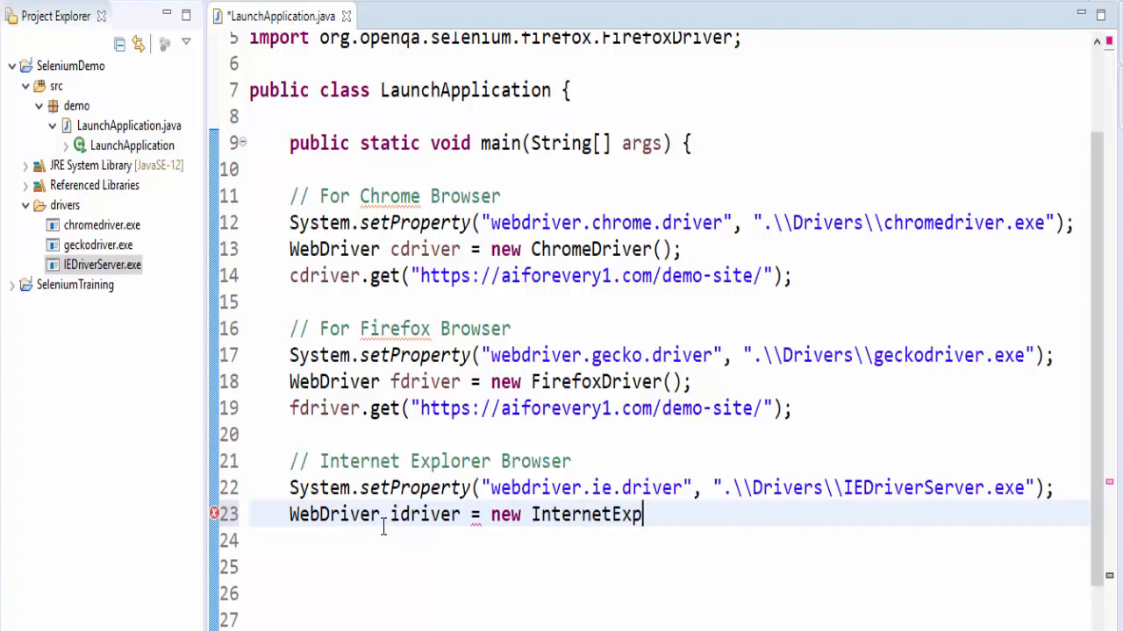
text(lorerDriver)
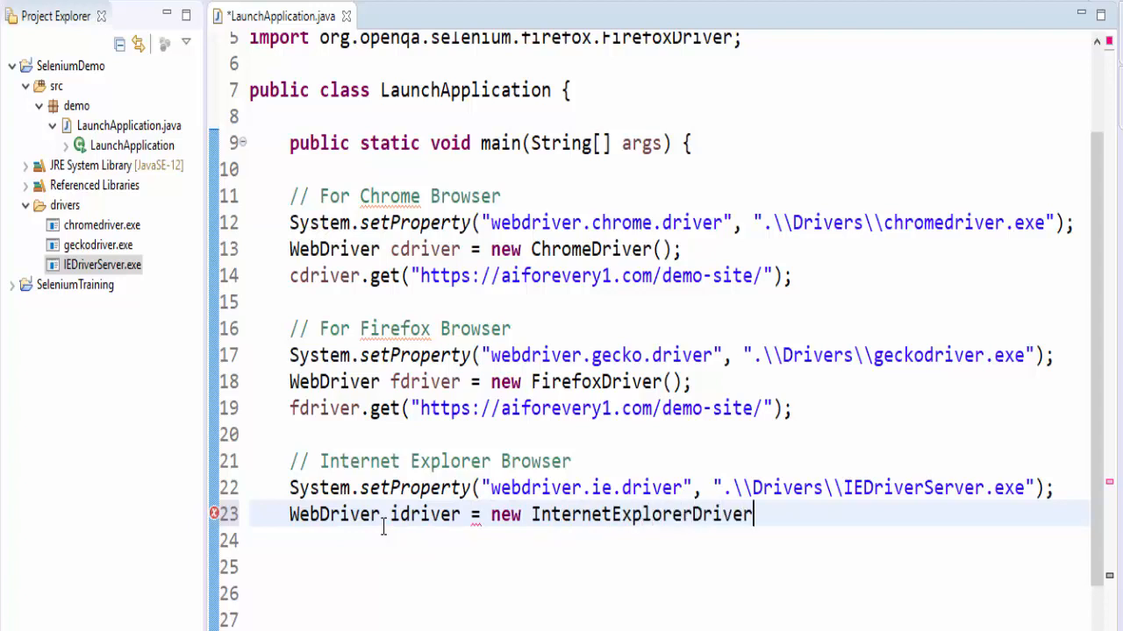
text(();)
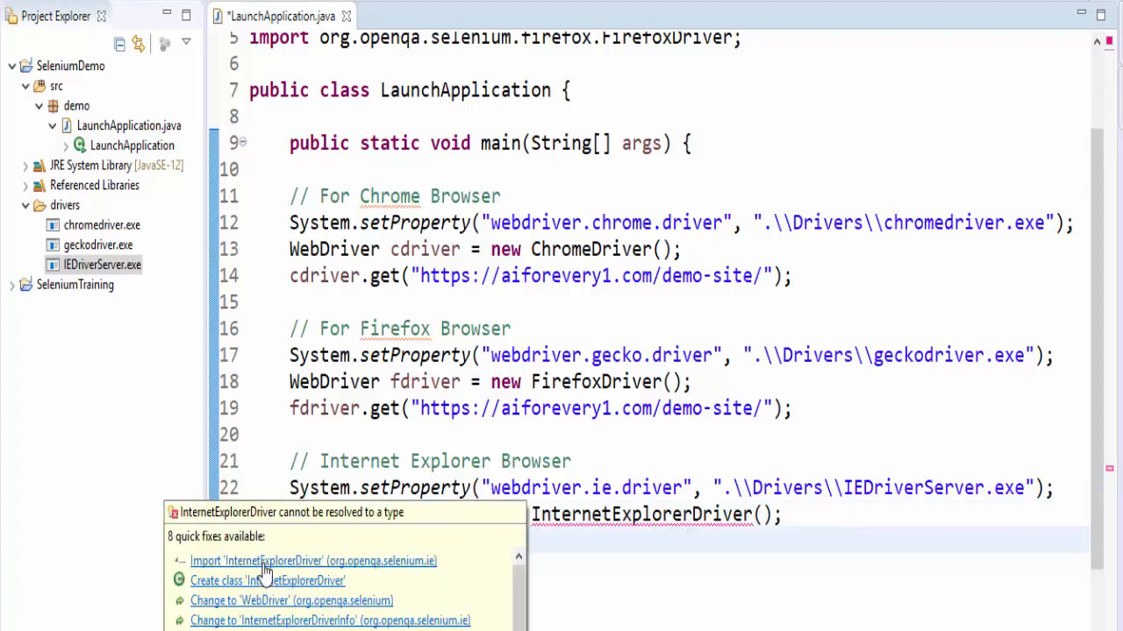
click(312, 560)
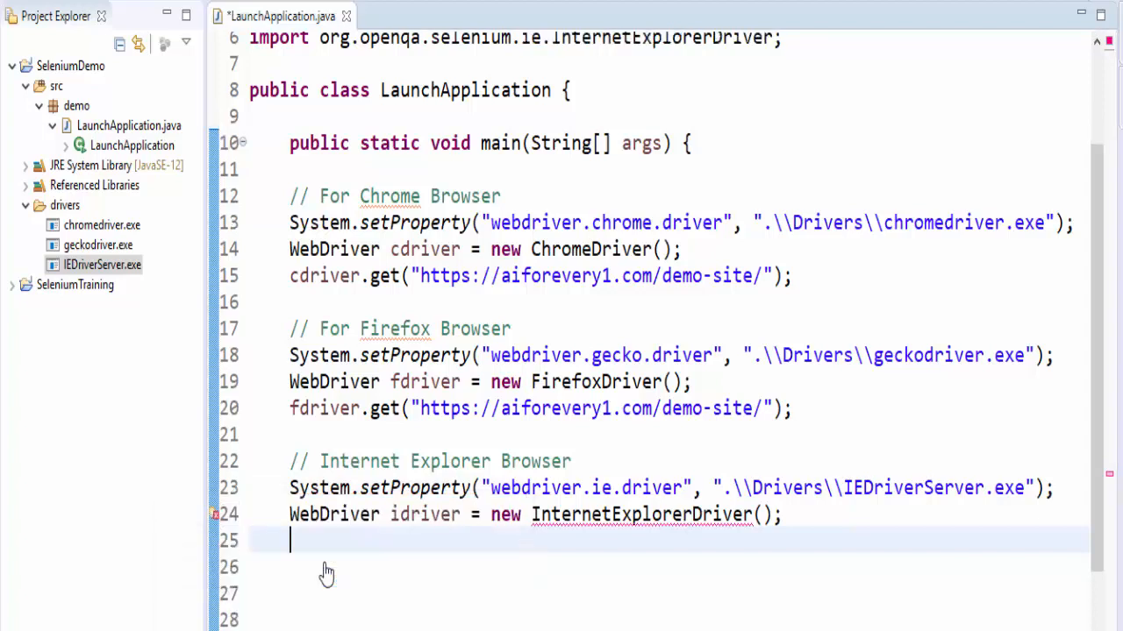
double_click(424, 514)
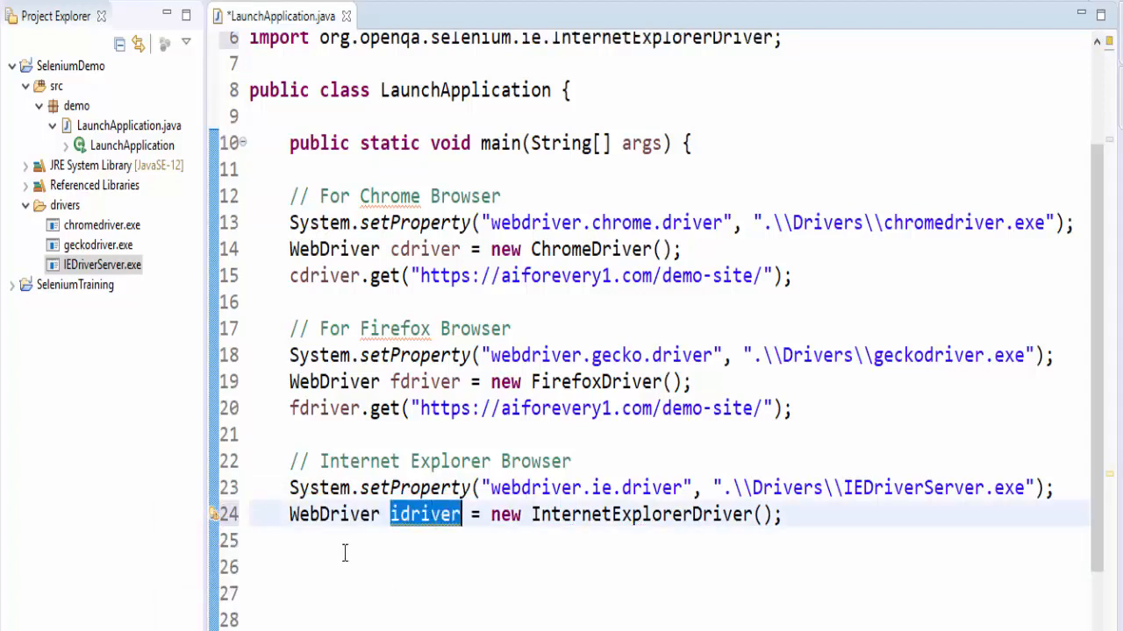
text(idriver.get("https://aiforevery1.com/demo-site/");)
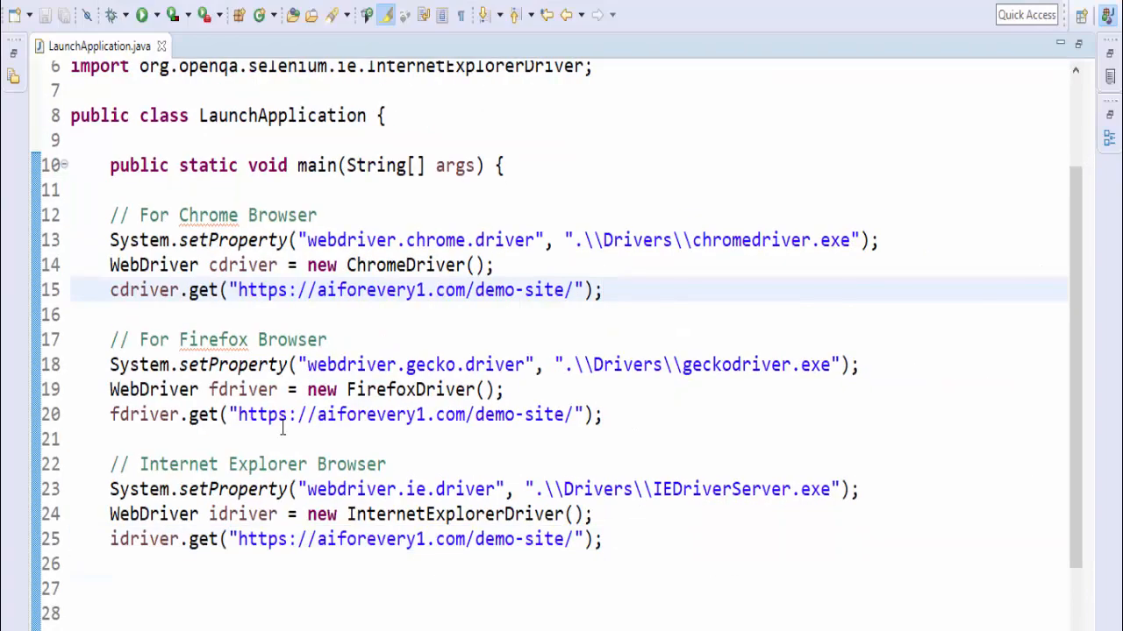
mouse_move(419, 511)
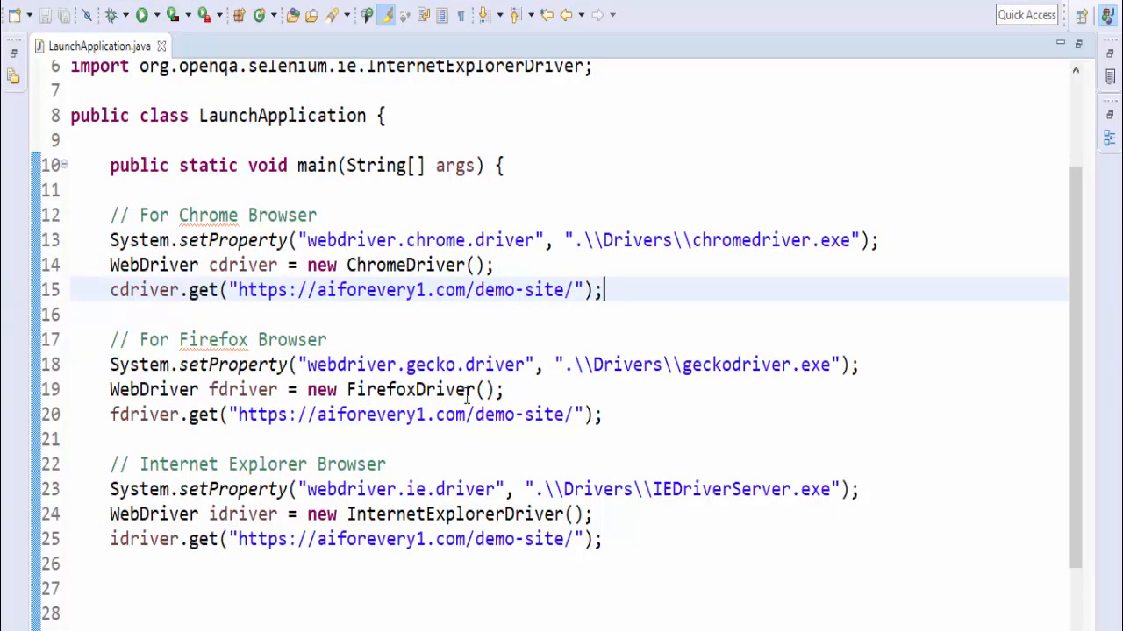
double_click(435, 239)
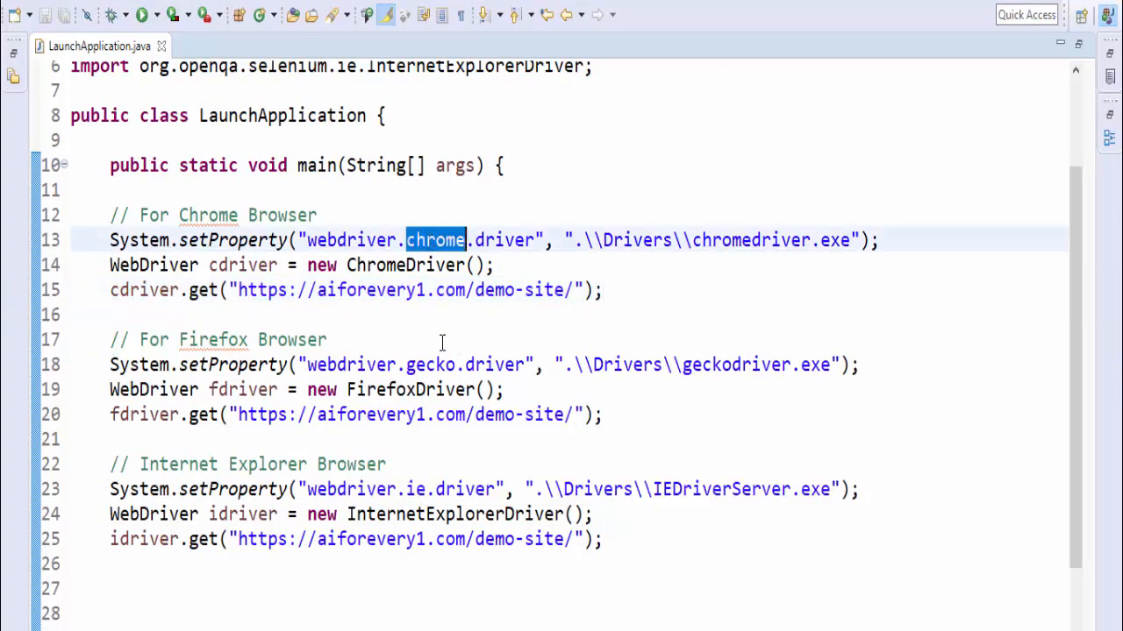
double_click(430, 365)
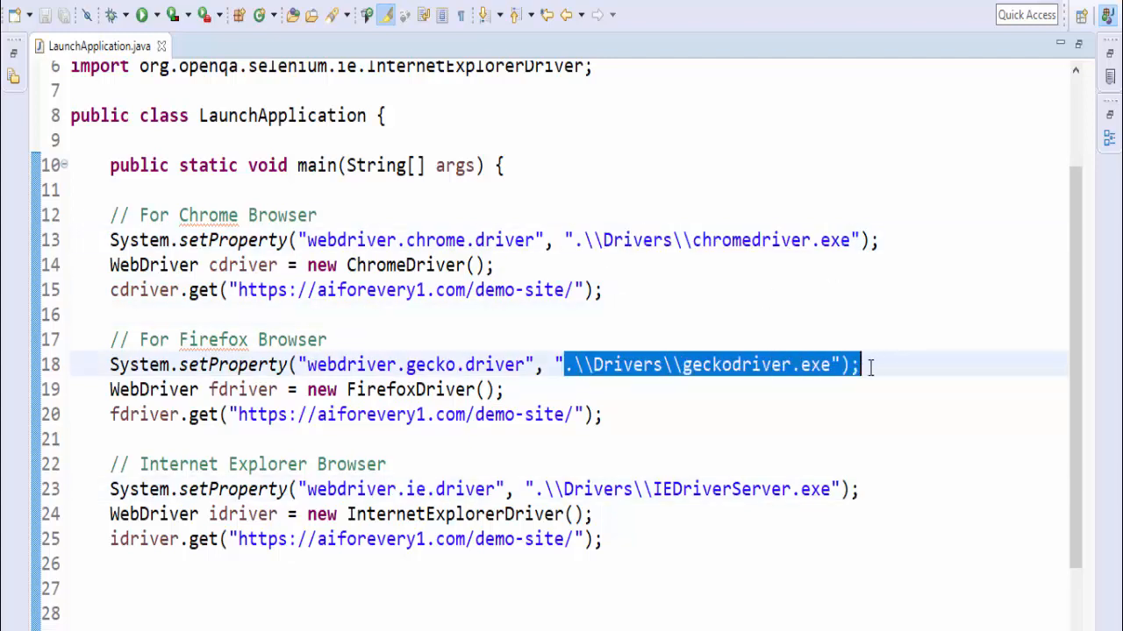
double_click(430, 265)
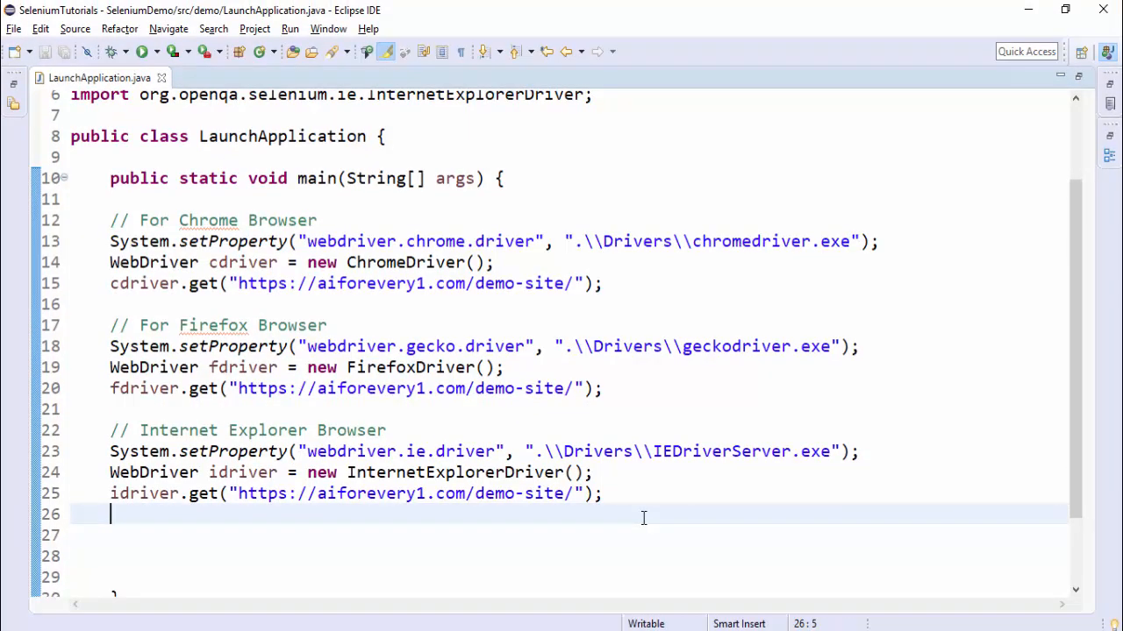
right_click(643, 518)
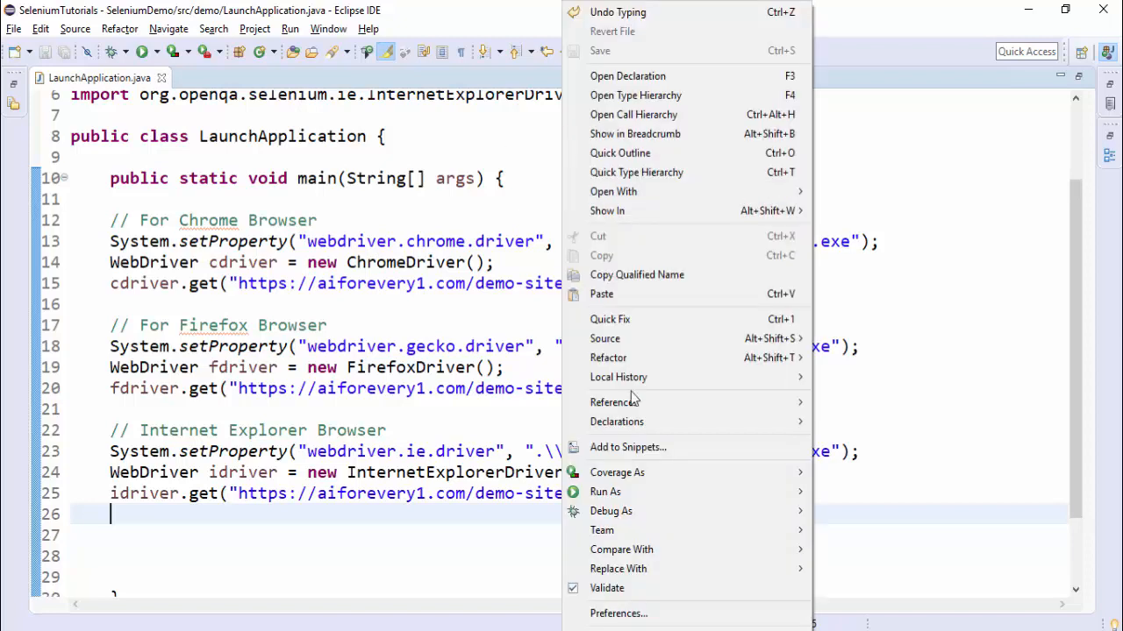
mouse_move(605, 491)
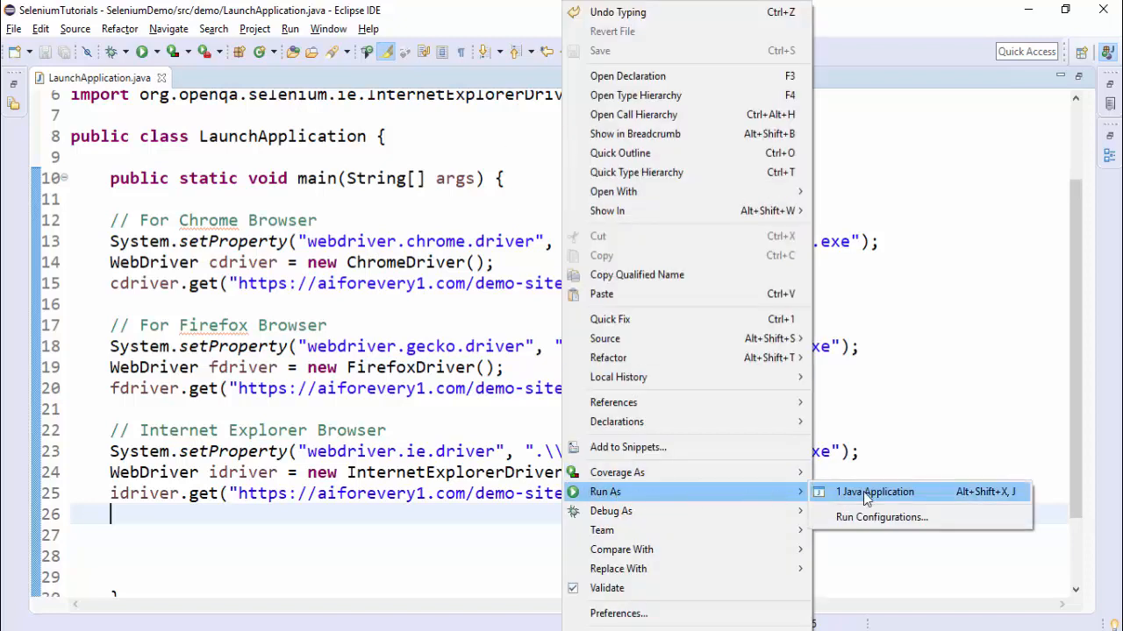
click(875, 492)
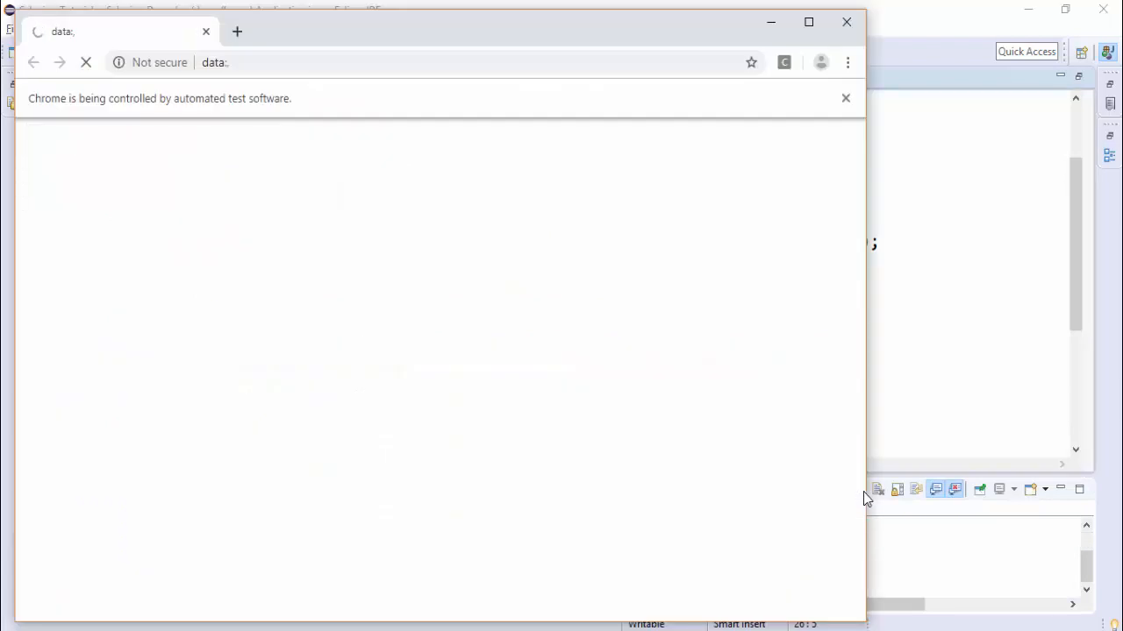
text(https://aiforevery1.com/demo-site/)
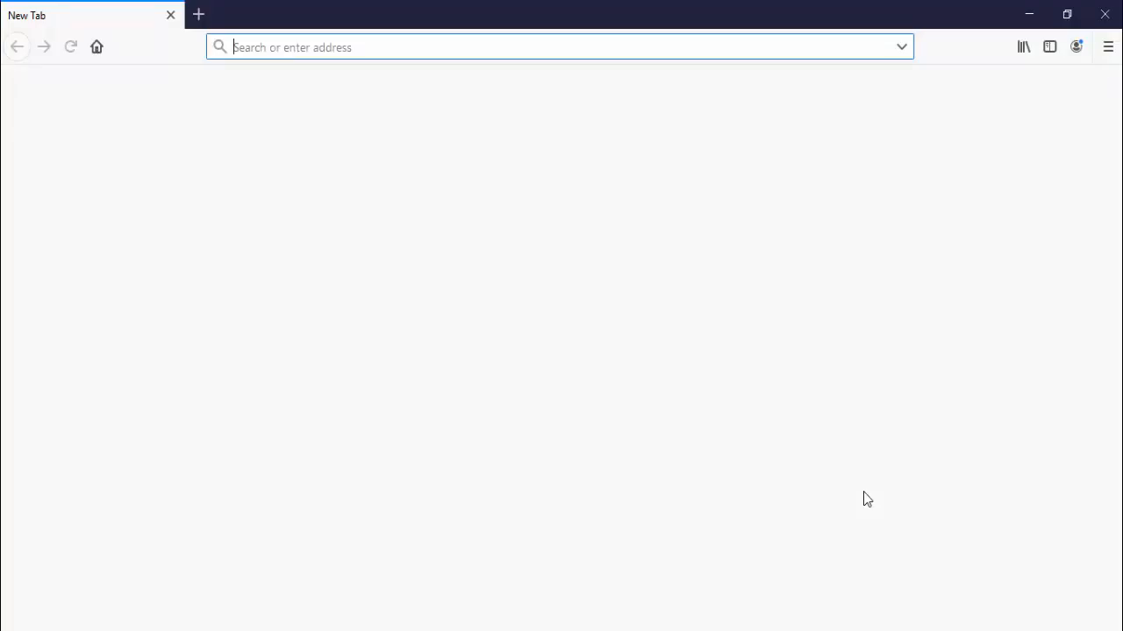
text(https://aiforevery1.com/demo-site/)
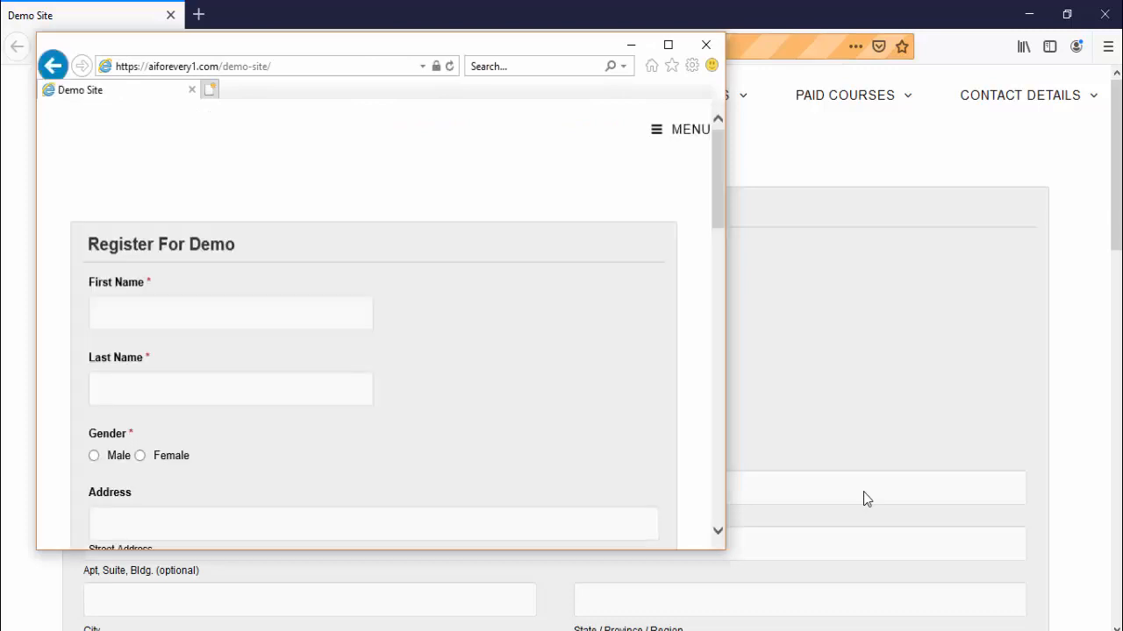
mouse_move(320, 97)
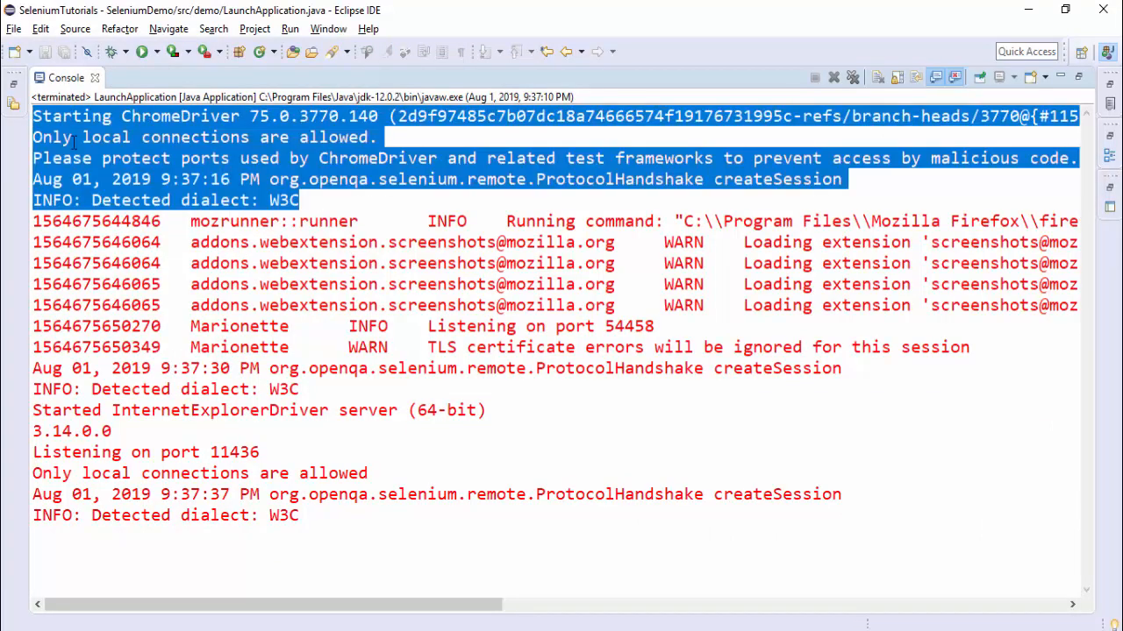
mouse_move(303, 395)
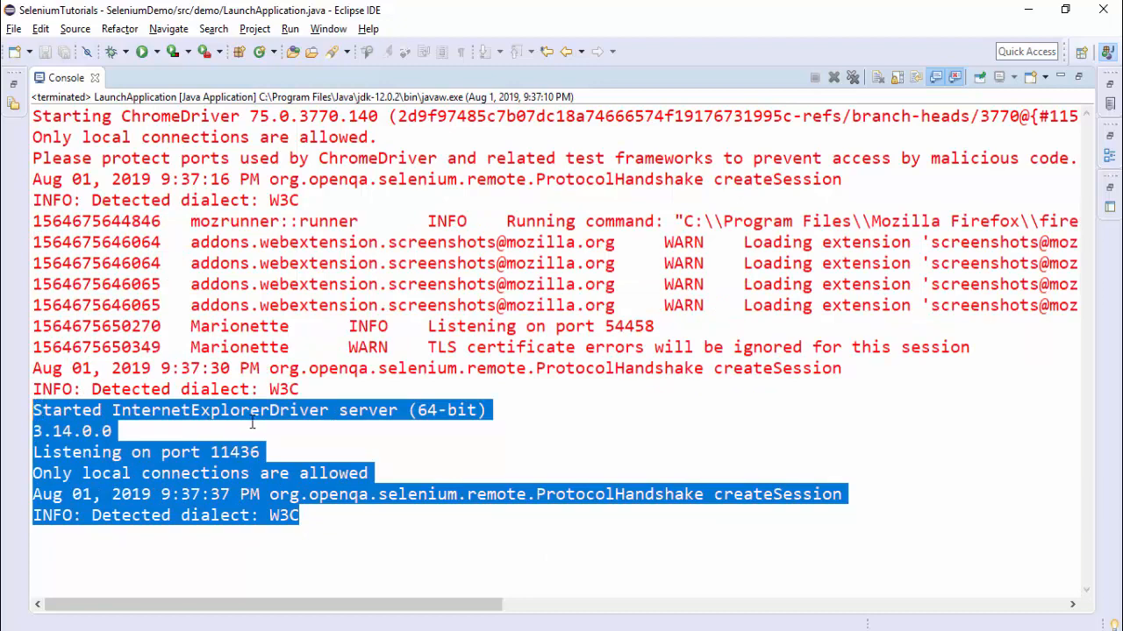
Return from the Console to the LaunchApplication.java editor.
click(99, 78)
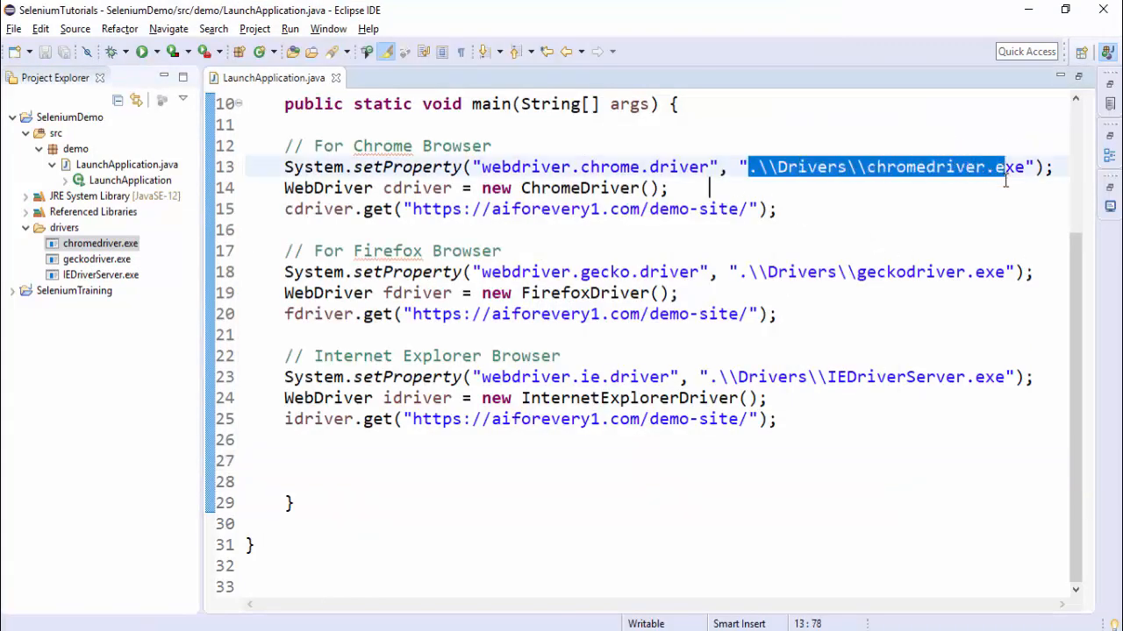
click(947, 230)
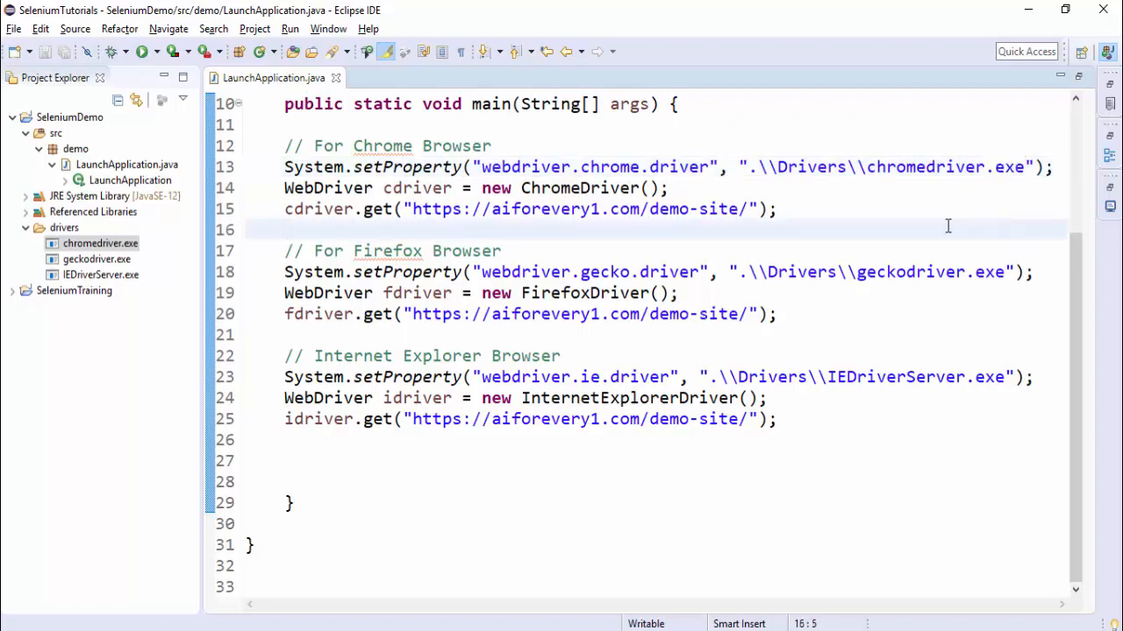
click(284, 229)
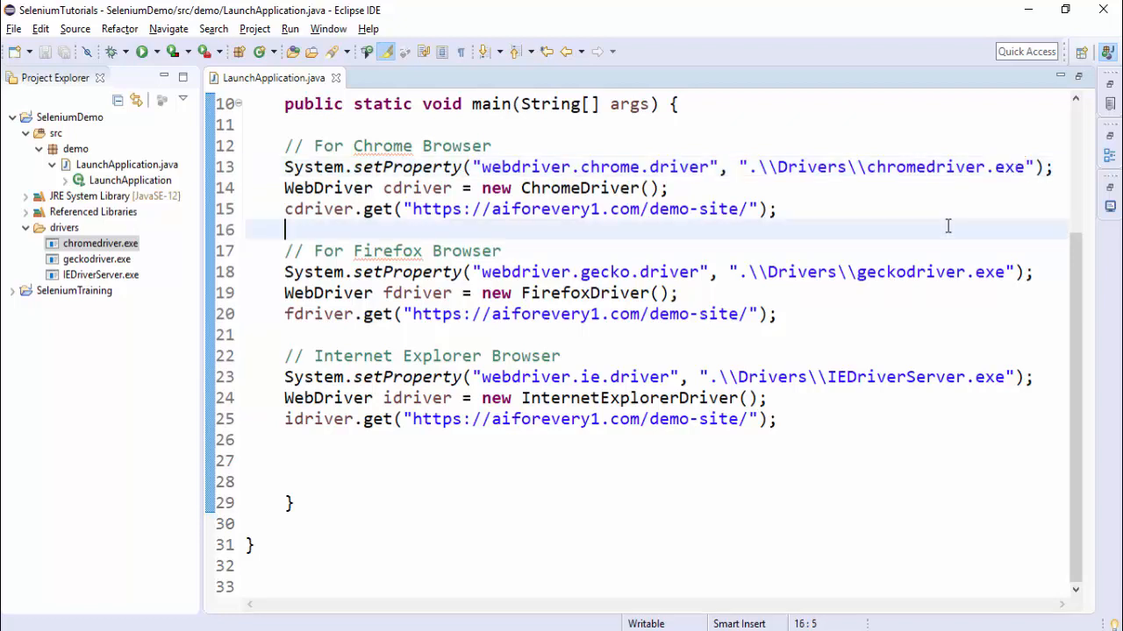